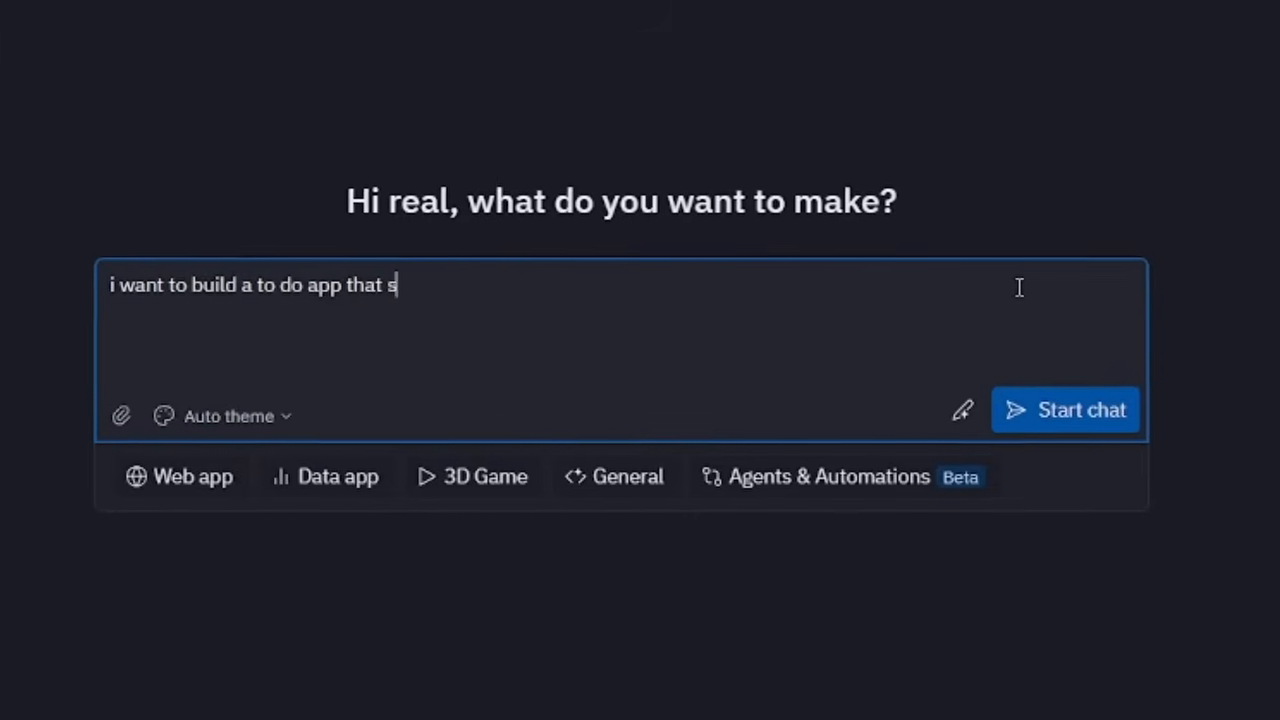
# Step: Finish the Google Drive sync prompt and bring up TechCorp Inc's blank note form
pyautogui.write('yncs with my google dri')
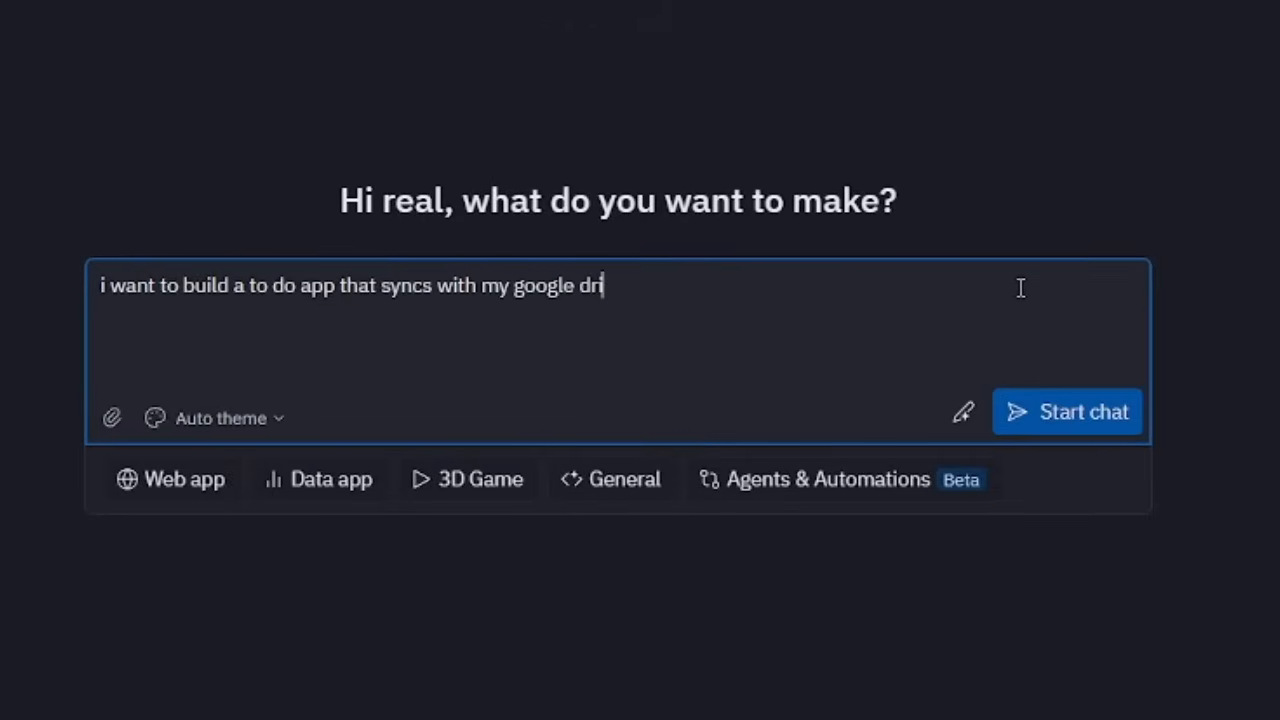
pyautogui.click(1067, 411)
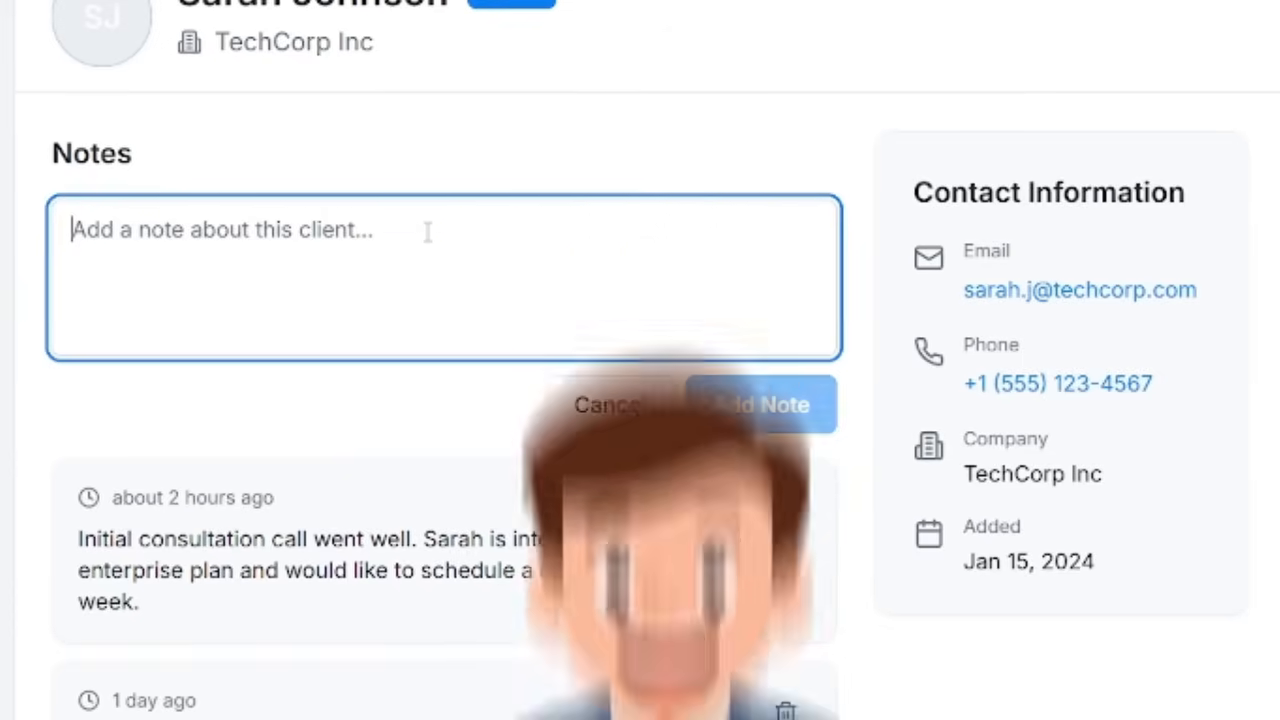
# Step: Submit the CRM app prompt and get a preview of four client cards
pyautogui.click(604, 404)
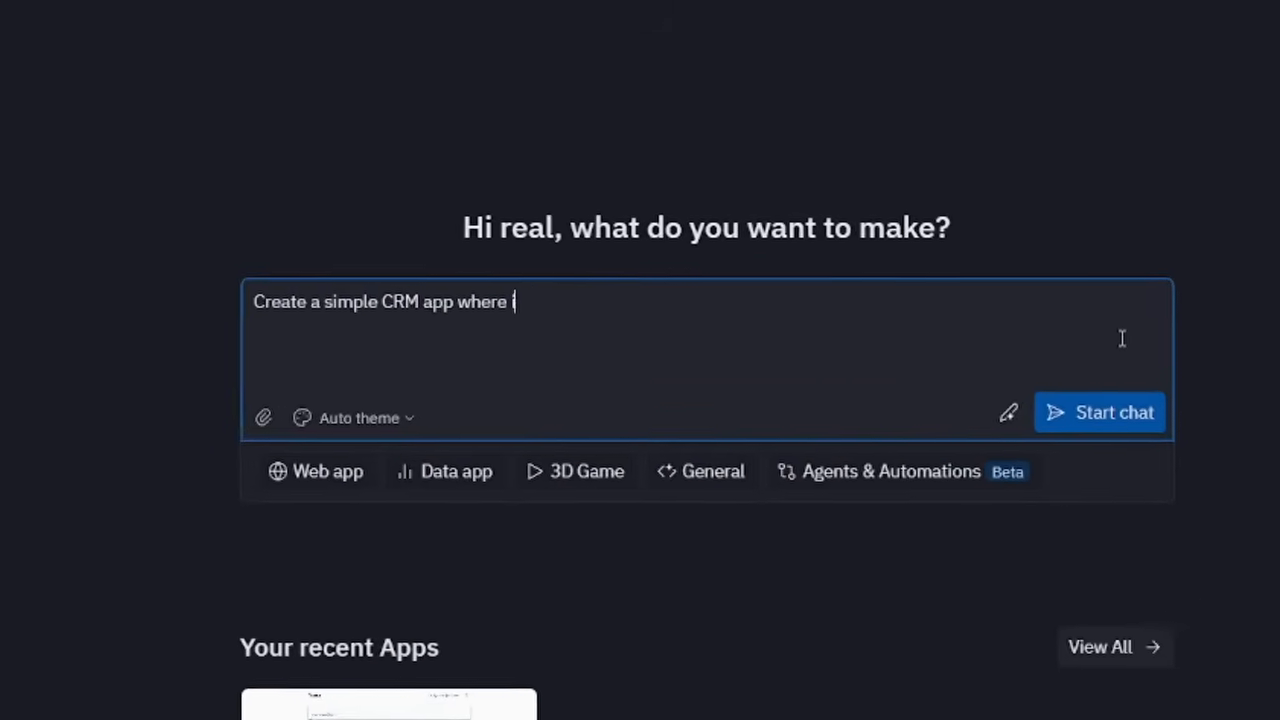
pyautogui.click(1099, 412)
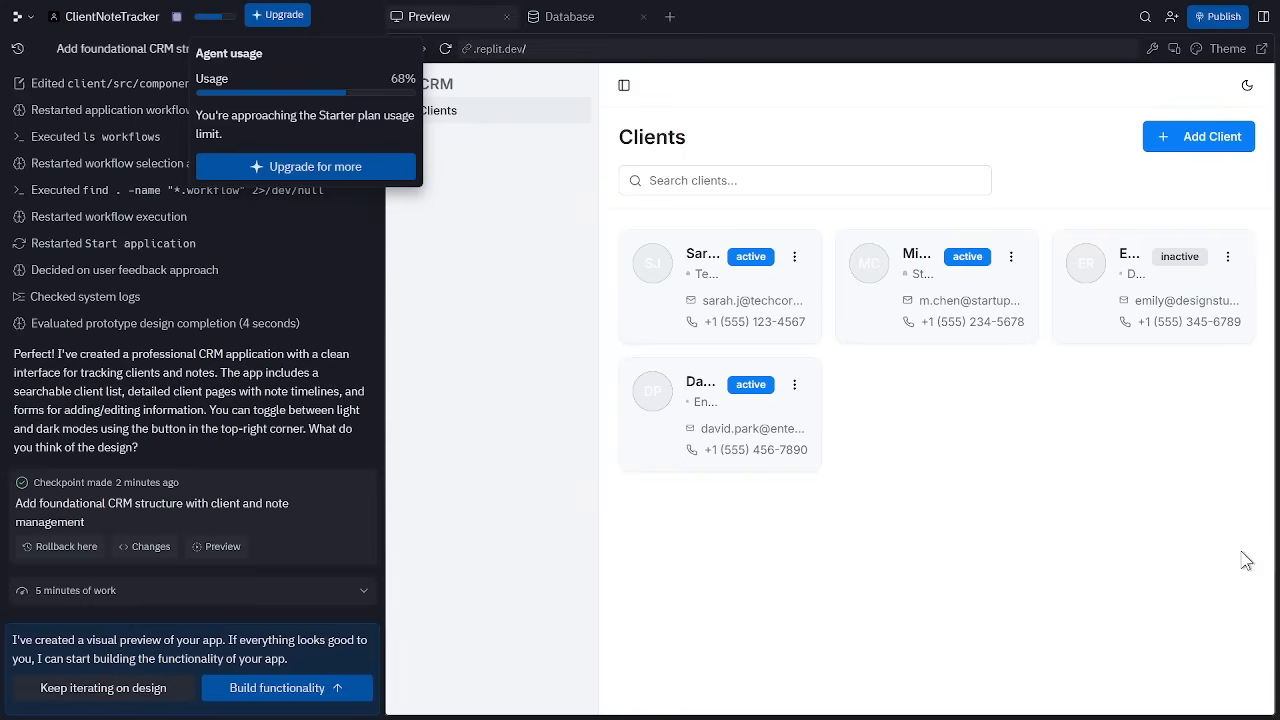
pyautogui.moveTo(1257, 406)
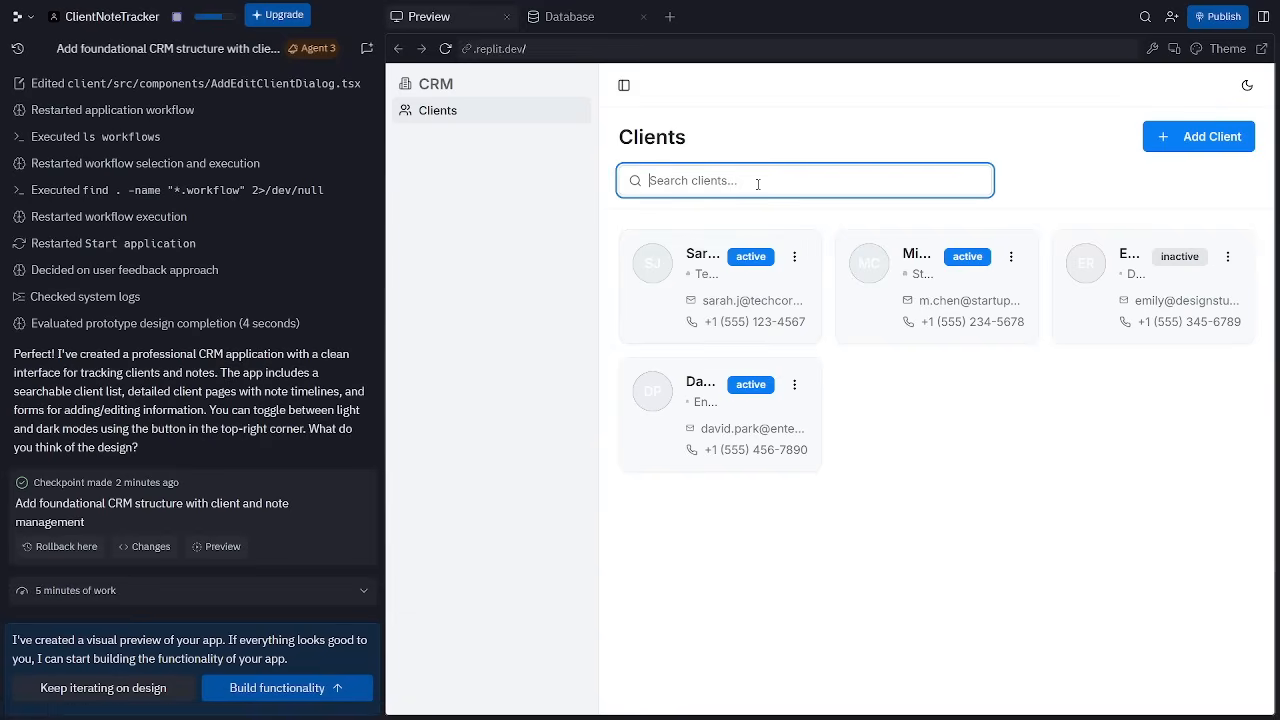
pyautogui.write('sara')
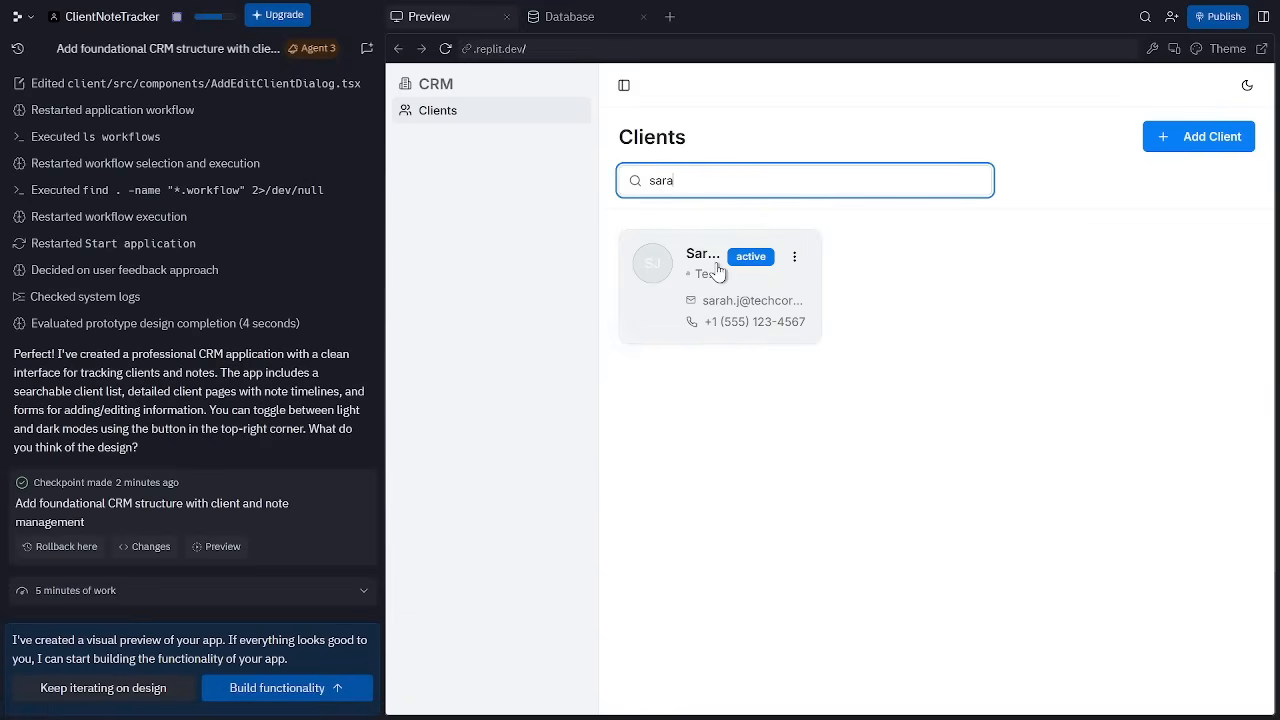
pyautogui.click(704, 286)
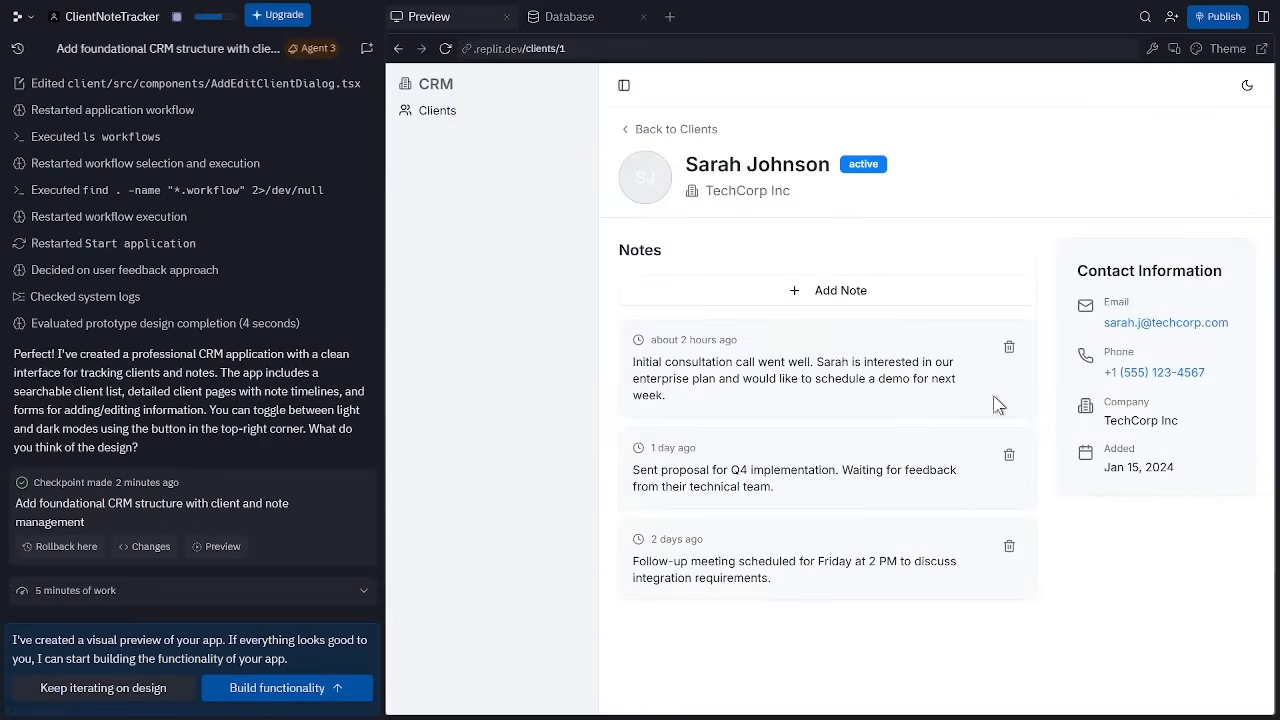
pyautogui.click(17, 16)
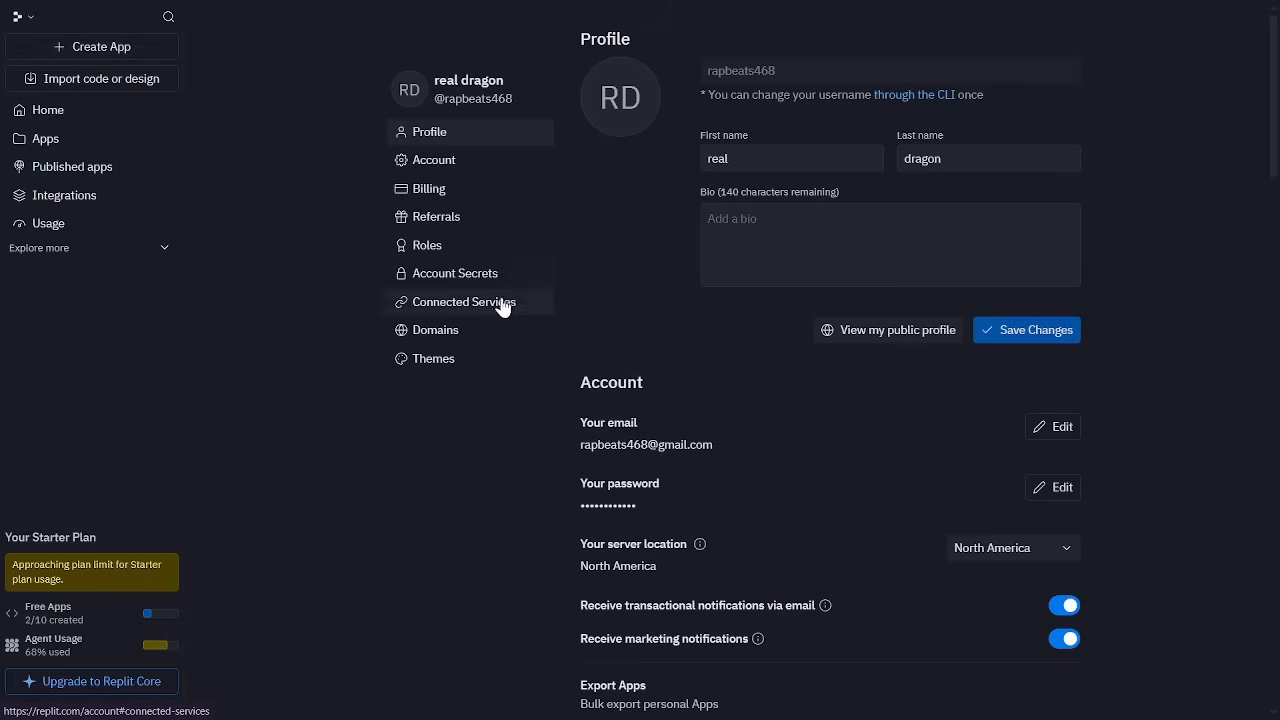
# Step: Review Connected Services, start connecting GitHub, then view the Integrations page
pyautogui.click(464, 301)
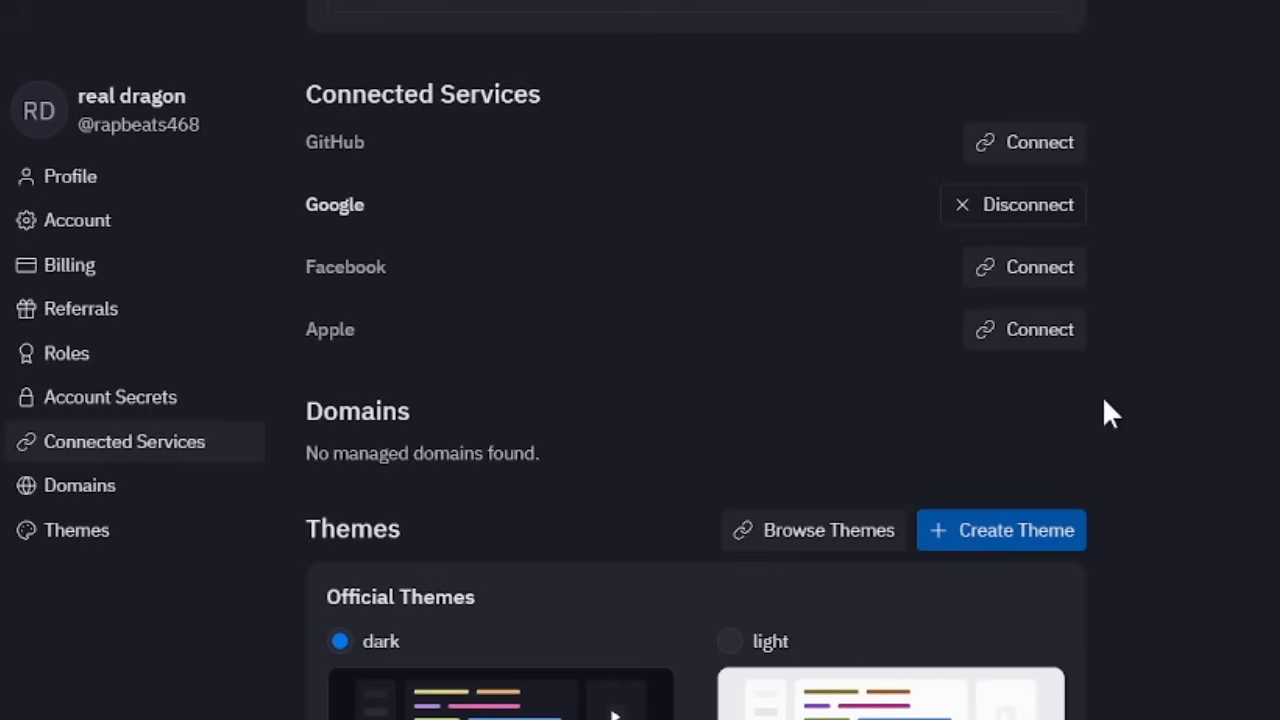
pyautogui.moveTo(1013, 160)
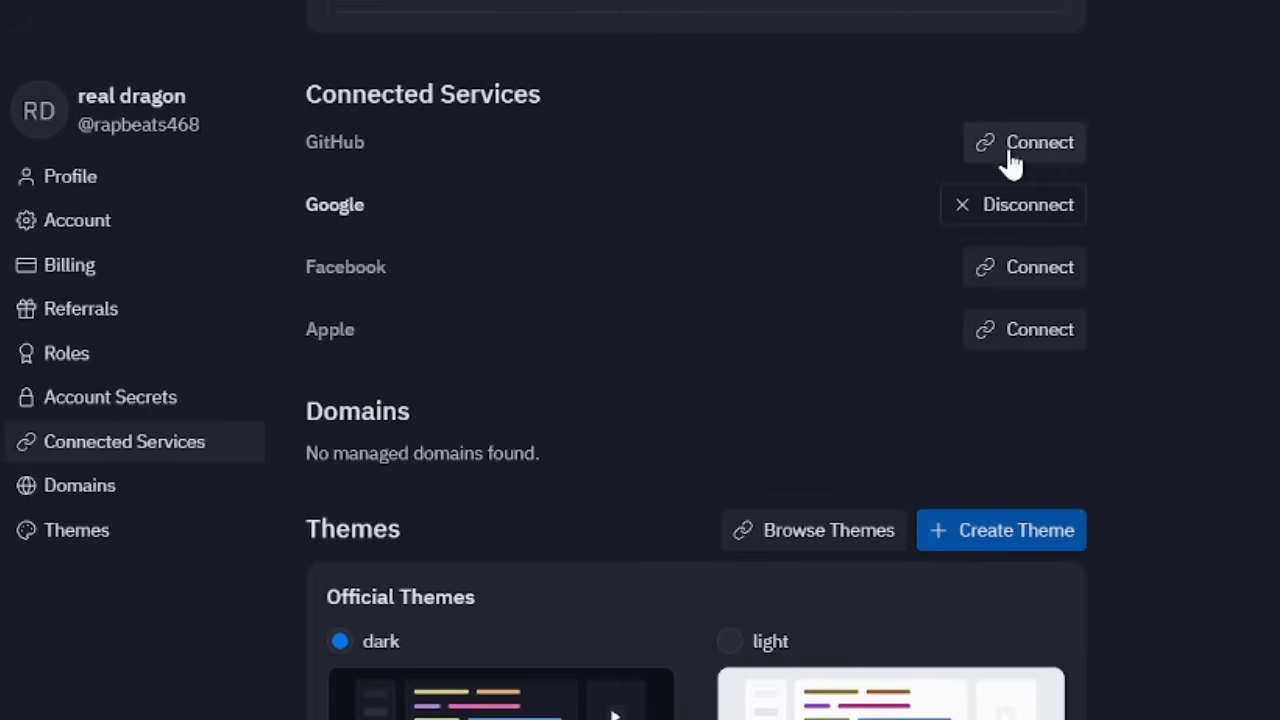
pyautogui.click(1040, 142)
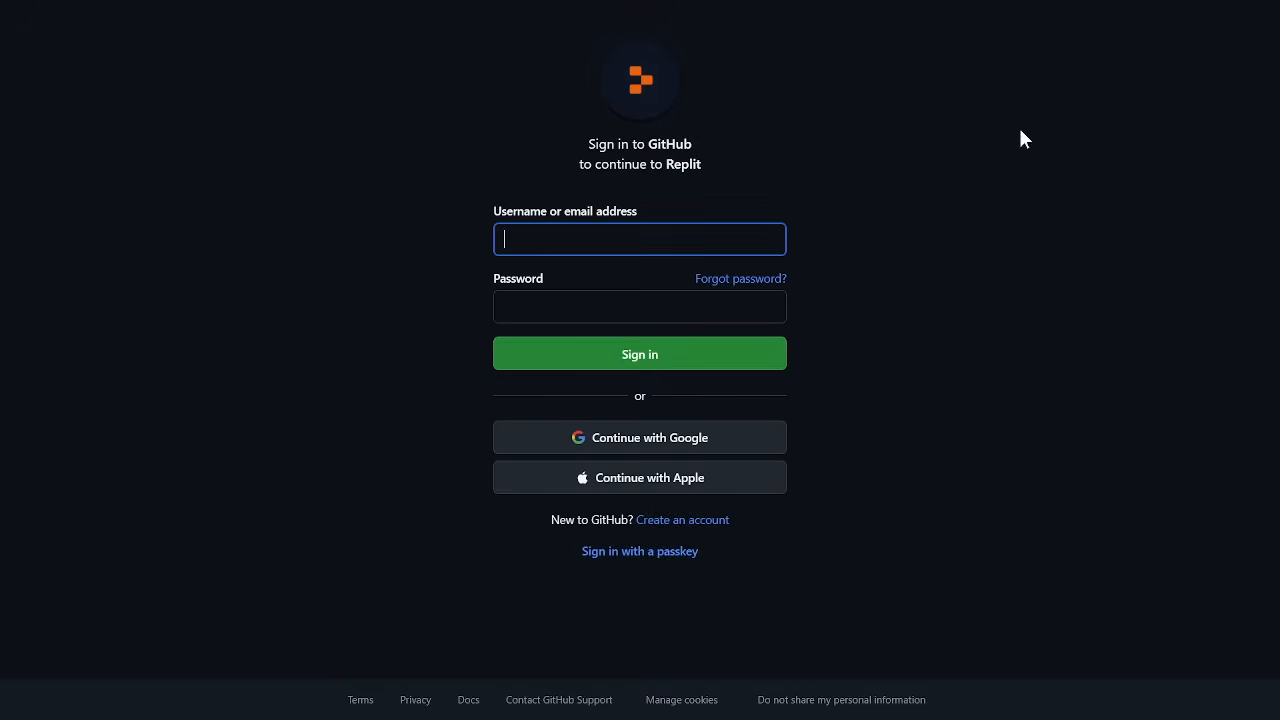
pyautogui.moveTo(842, 574)
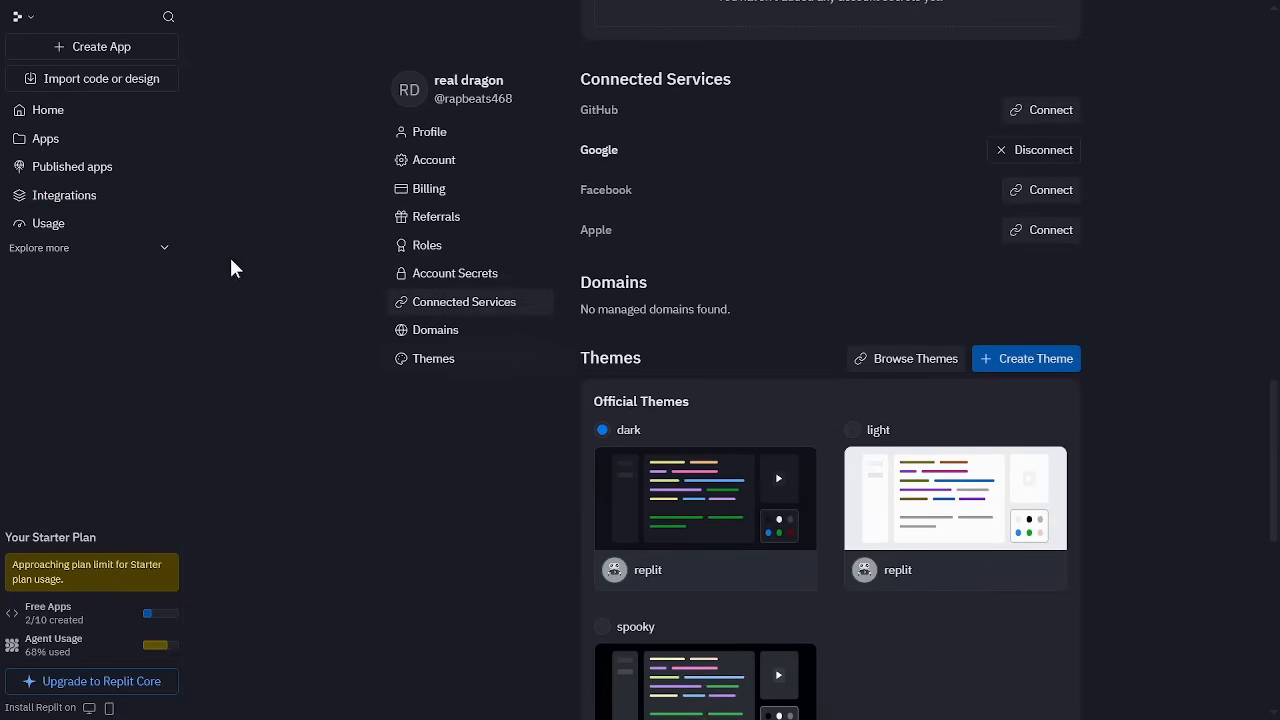
pyautogui.click(64, 195)
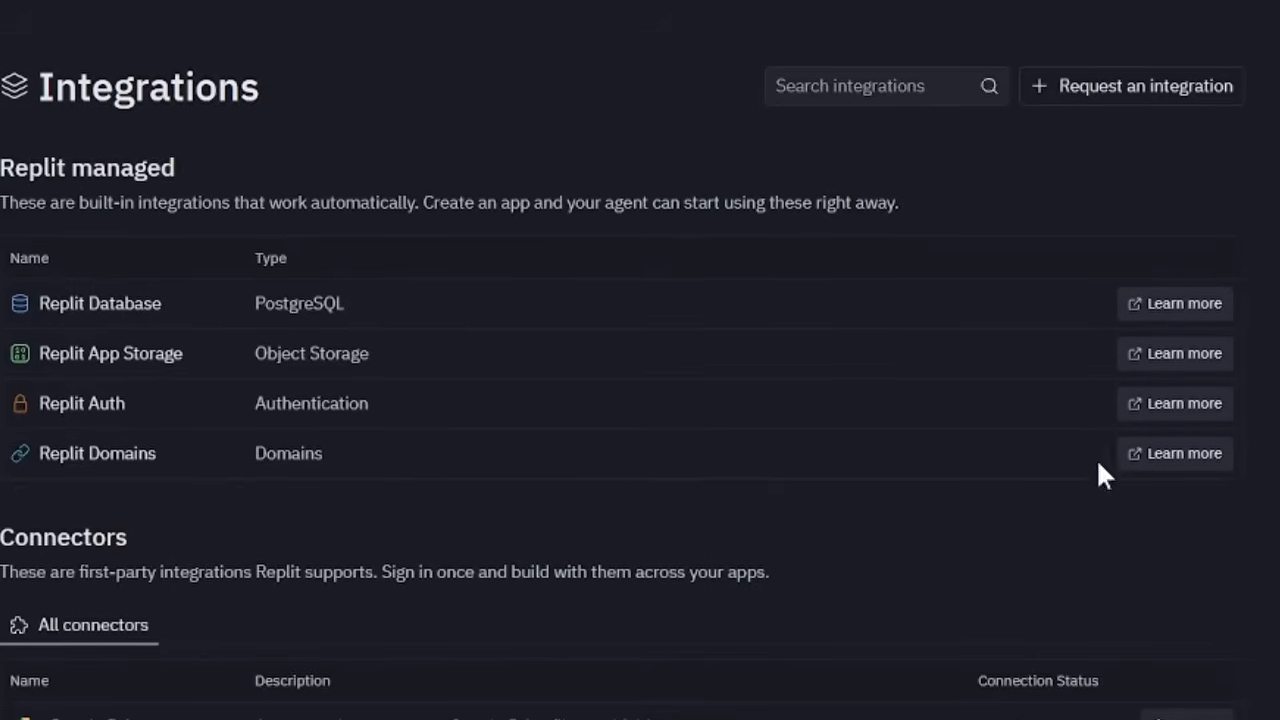
# Step: Scroll through the connectors list, with Google Drive active and others awaiting sign-in
pyautogui.scroll(-3)
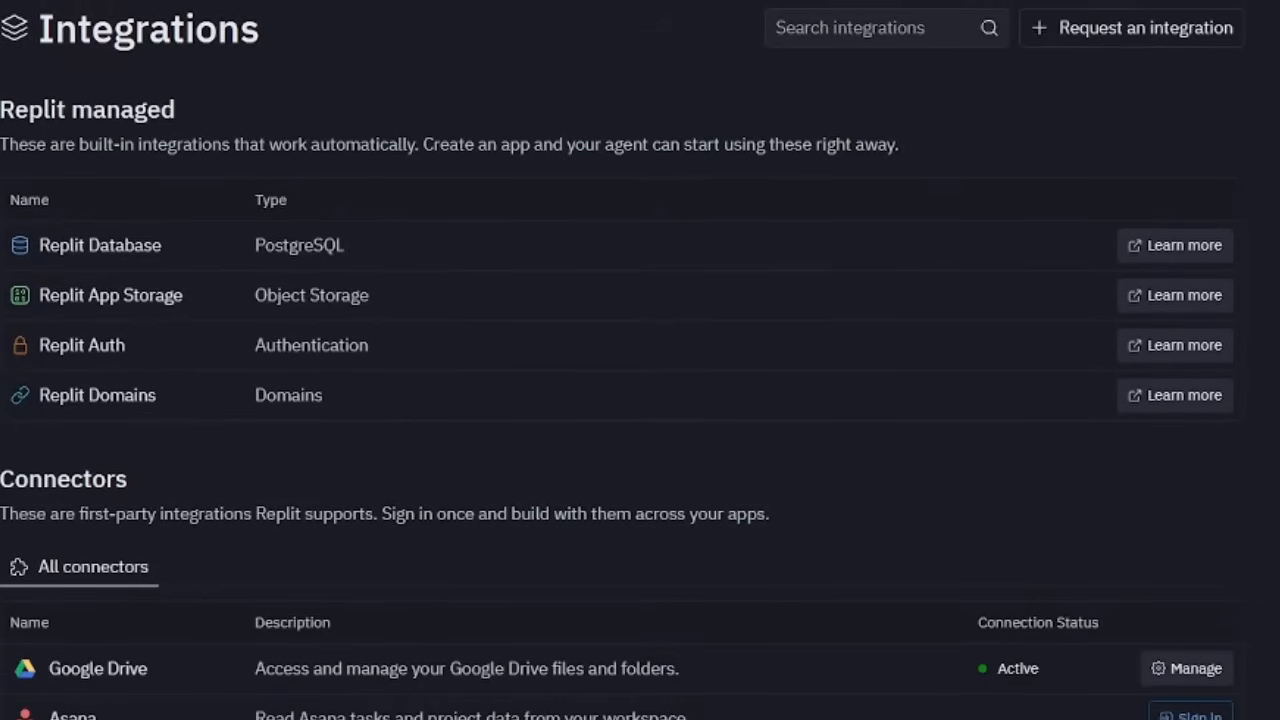
pyautogui.scroll(-3)
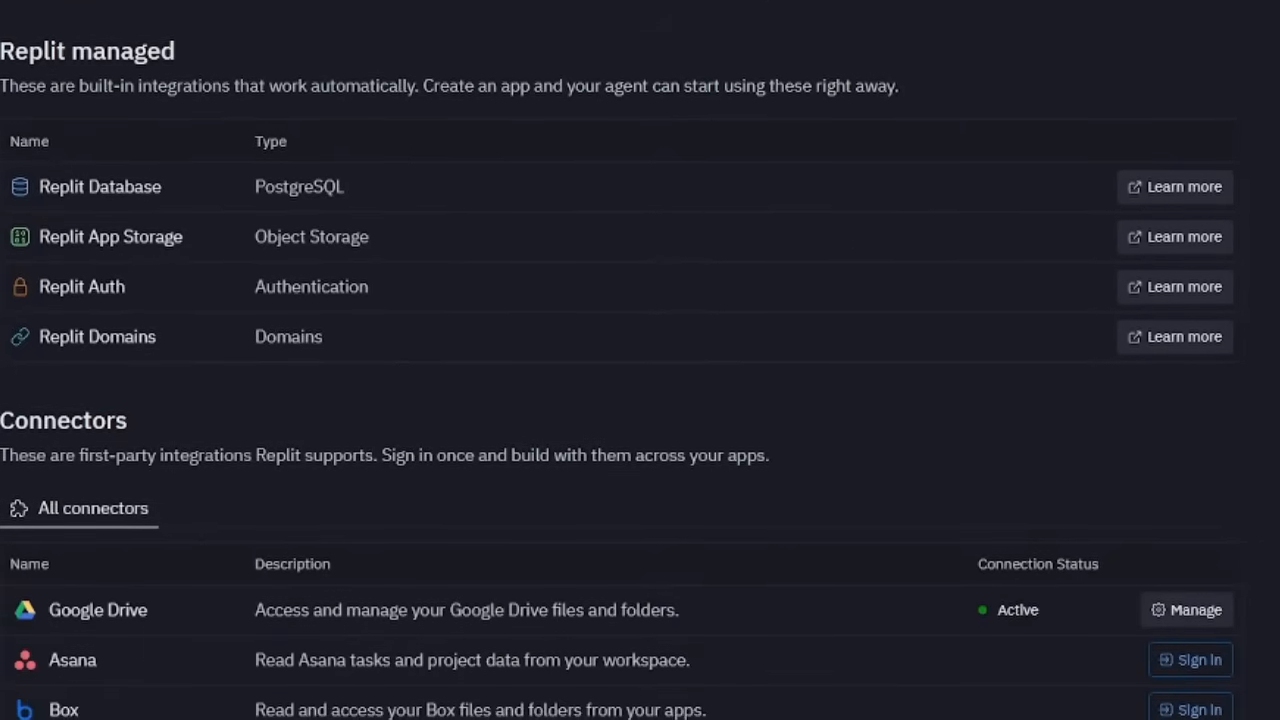
pyautogui.scroll(-3)
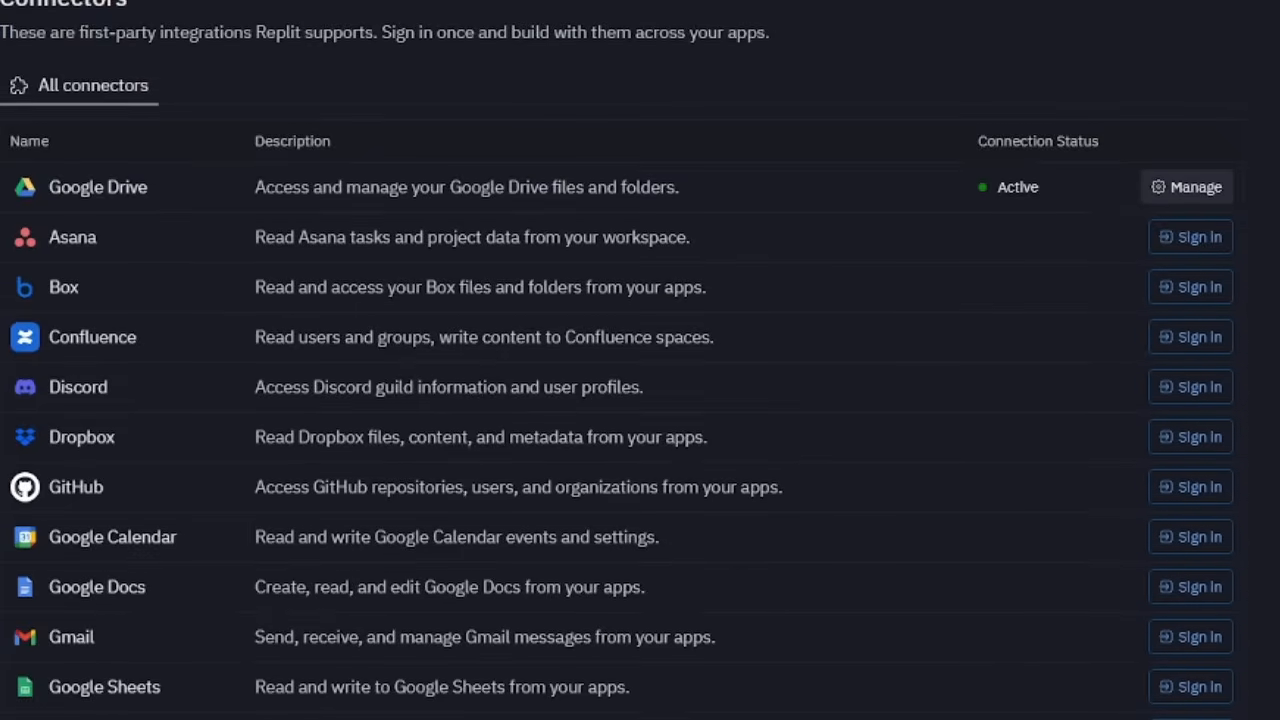
pyautogui.scroll(3)
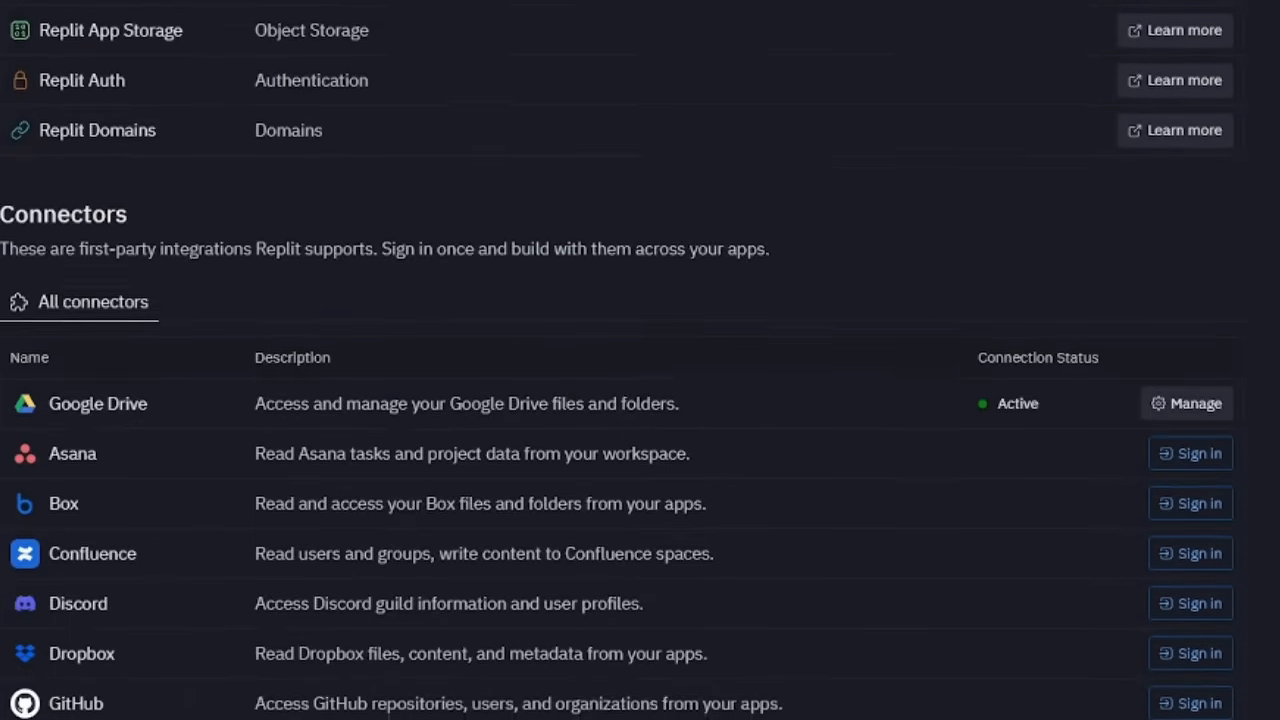
pyautogui.scroll(-3)
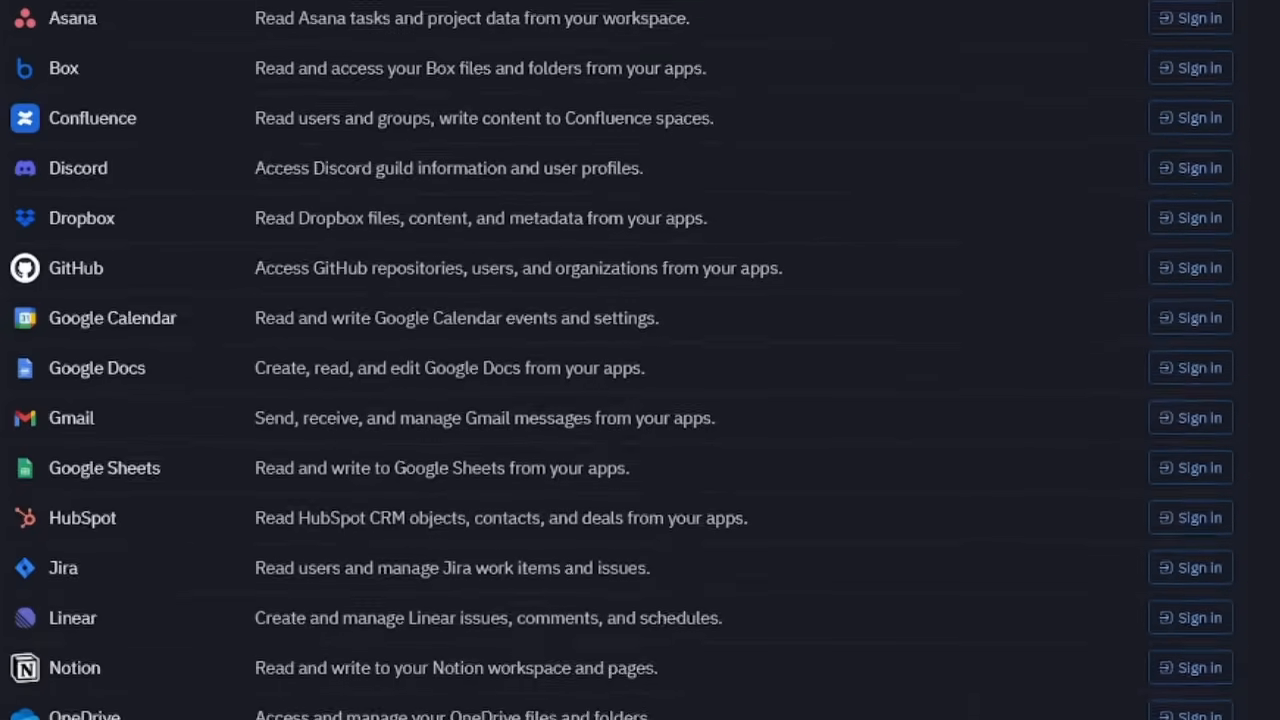
pyautogui.scroll(-3)
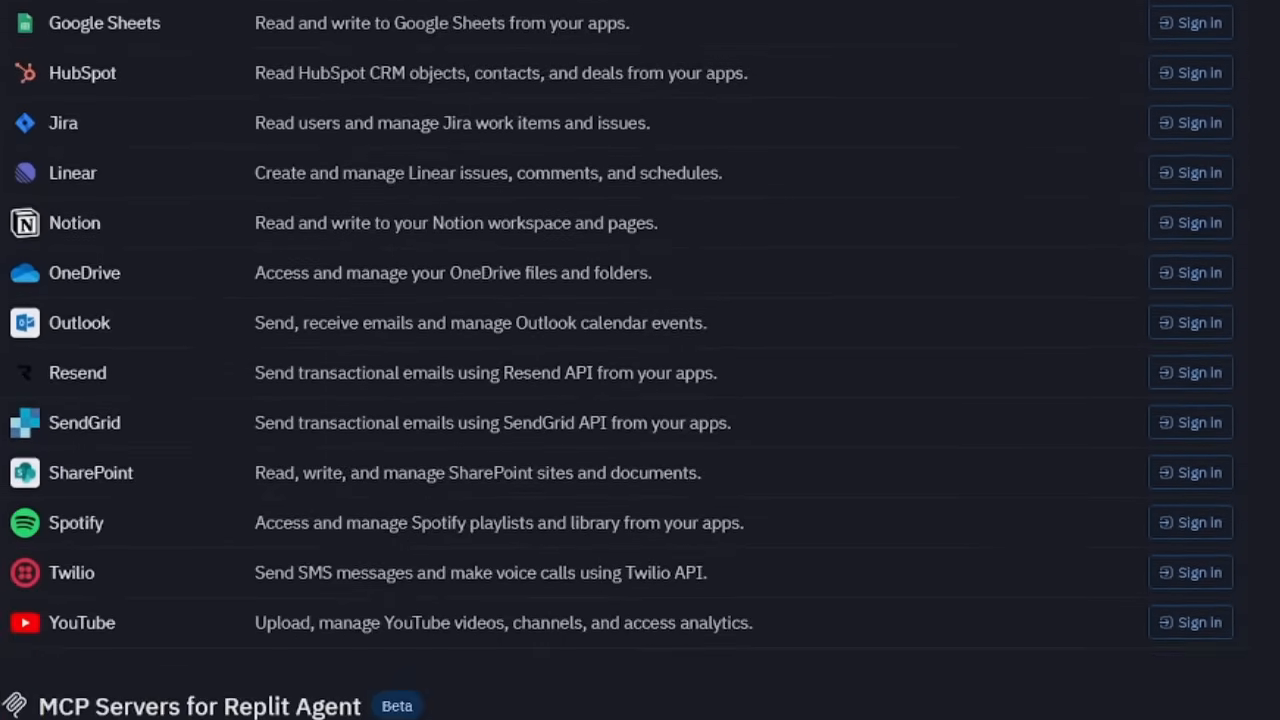
pyautogui.scroll(-3)
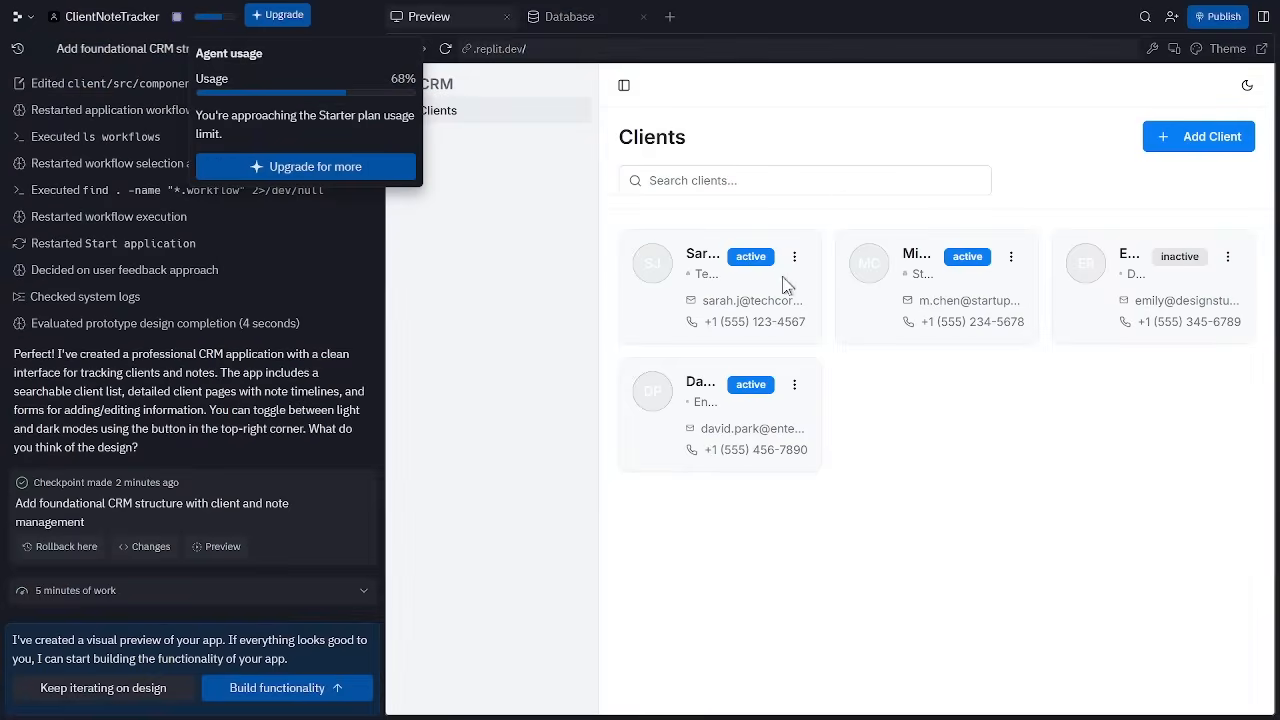
# Step: Check a client's options, search 'sara', and start a new note for TechCorp Inc
pyautogui.click(794, 256)
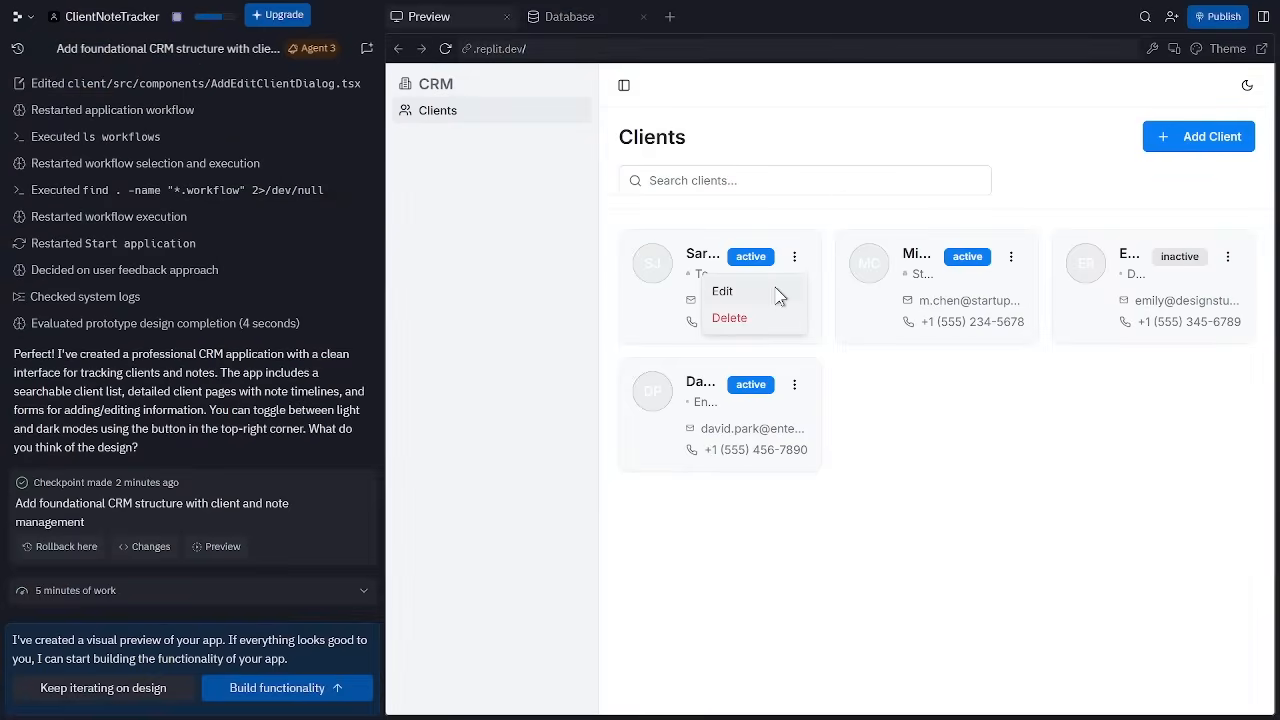
pyautogui.click(758, 218)
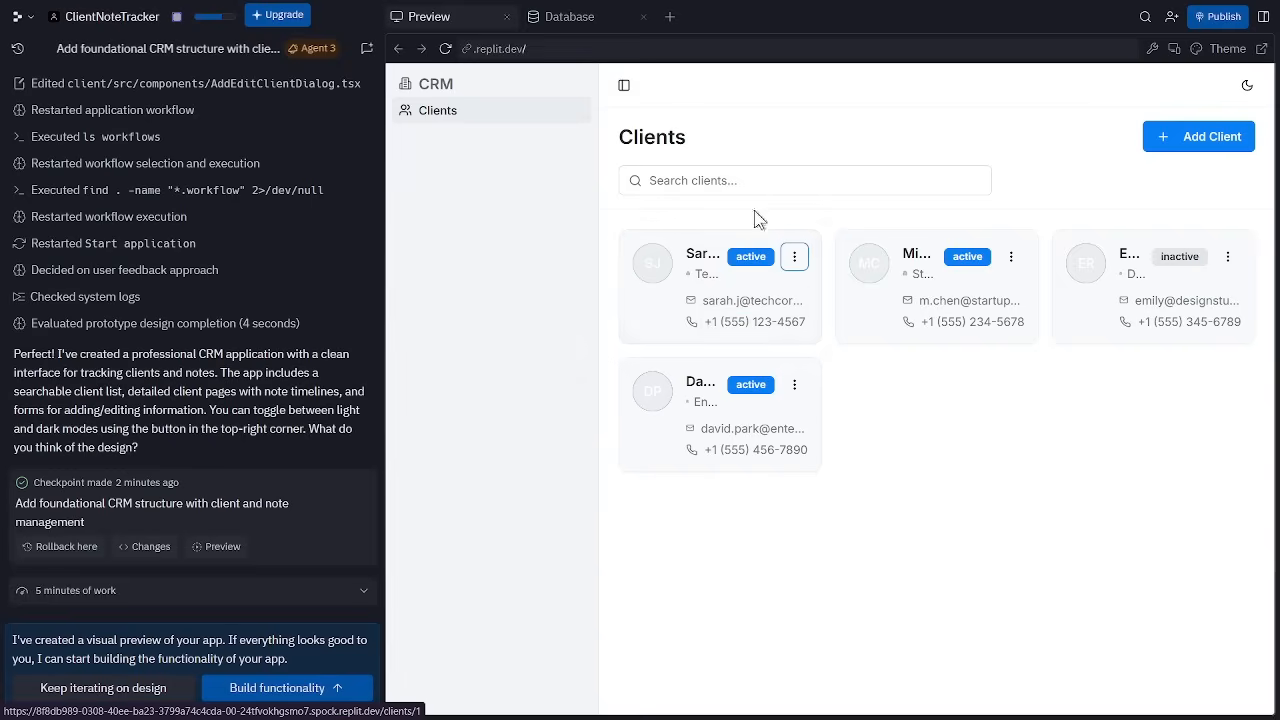
pyautogui.write('sa')
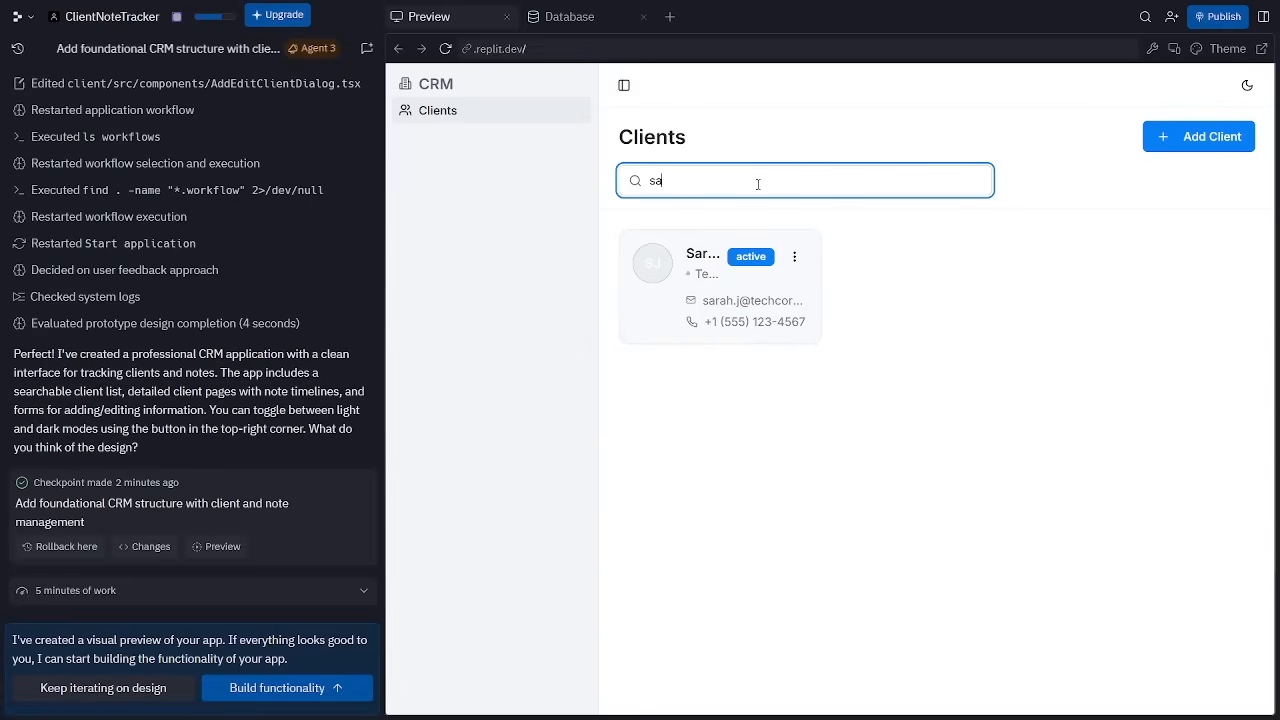
pyautogui.write('ra')
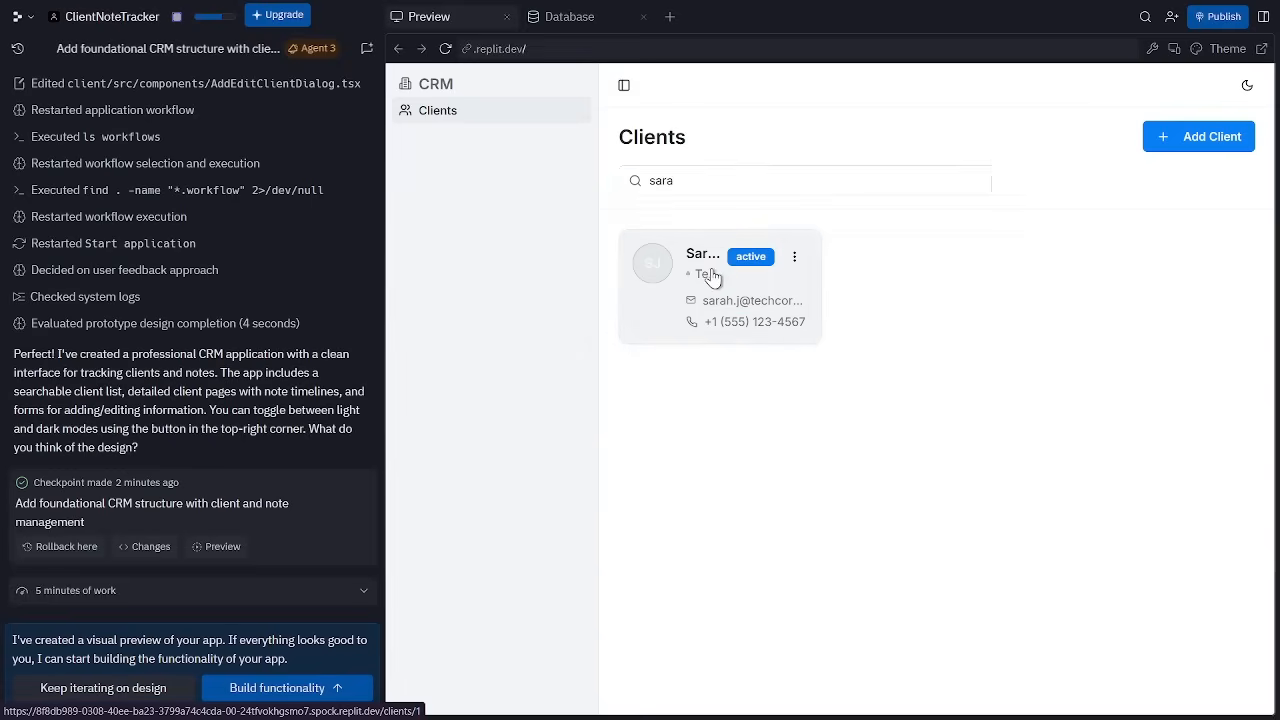
pyautogui.click(710, 287)
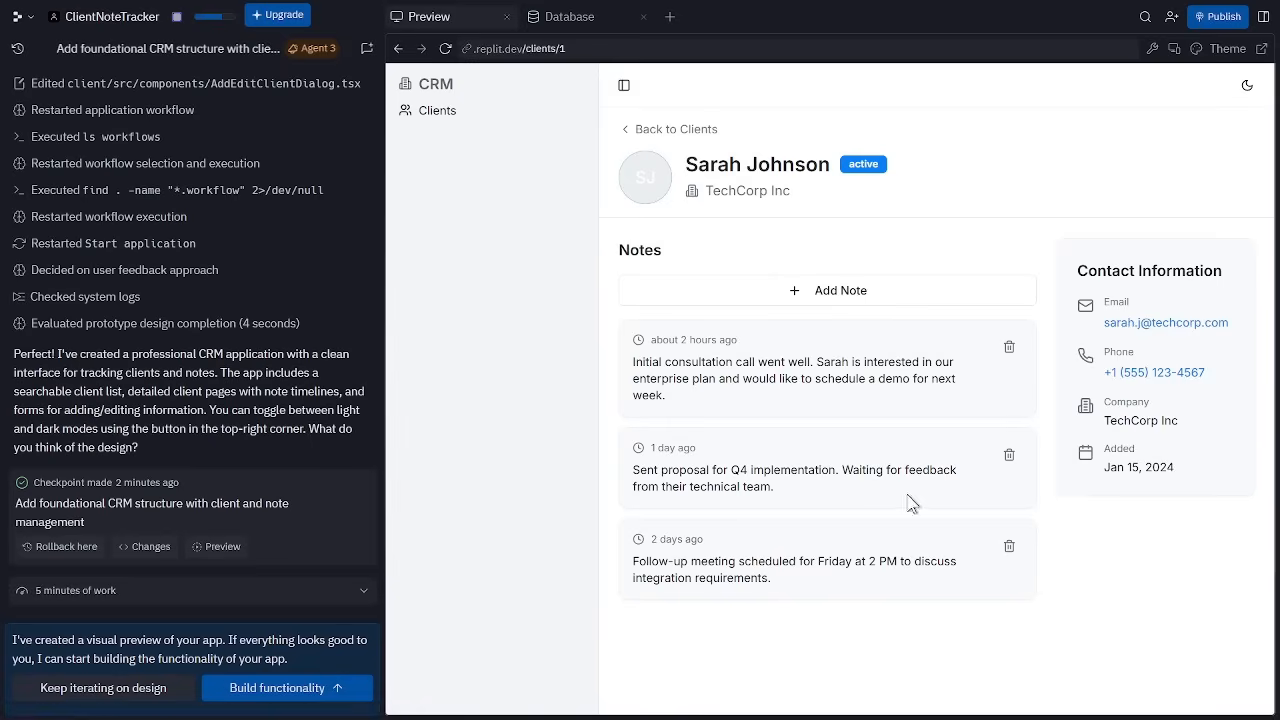
pyautogui.moveTo(820, 297)
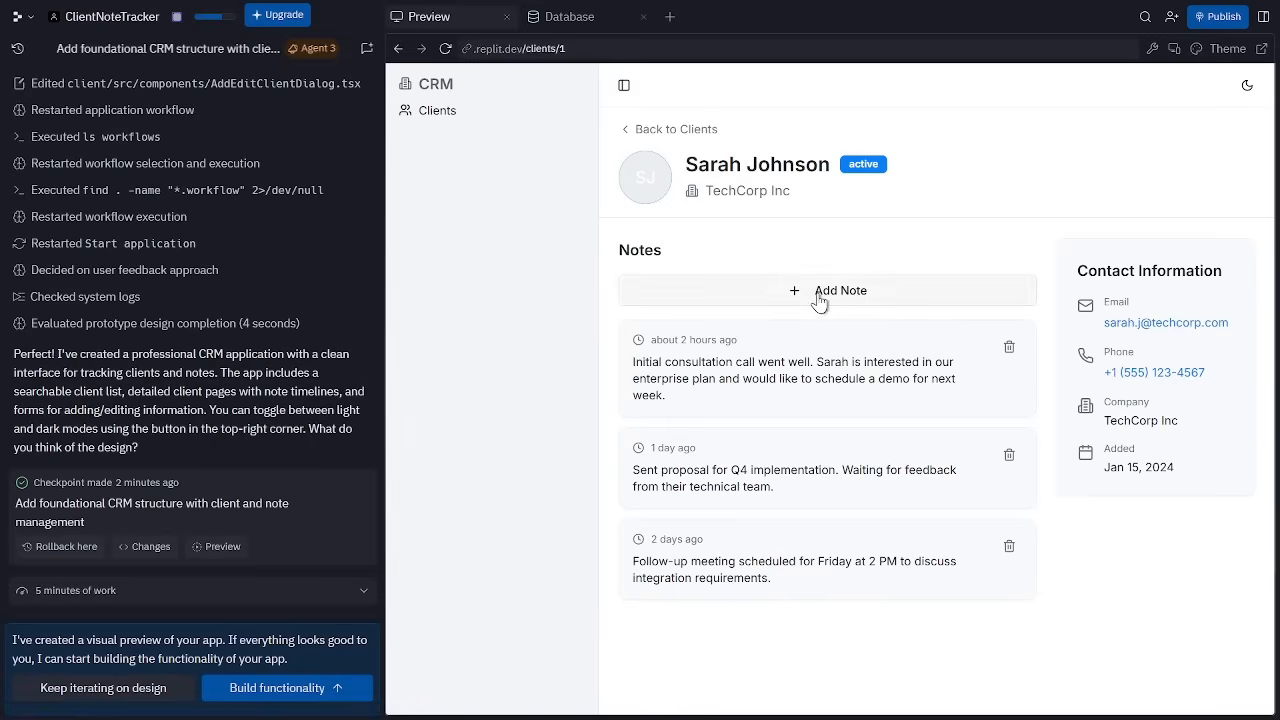
pyautogui.click(826, 290)
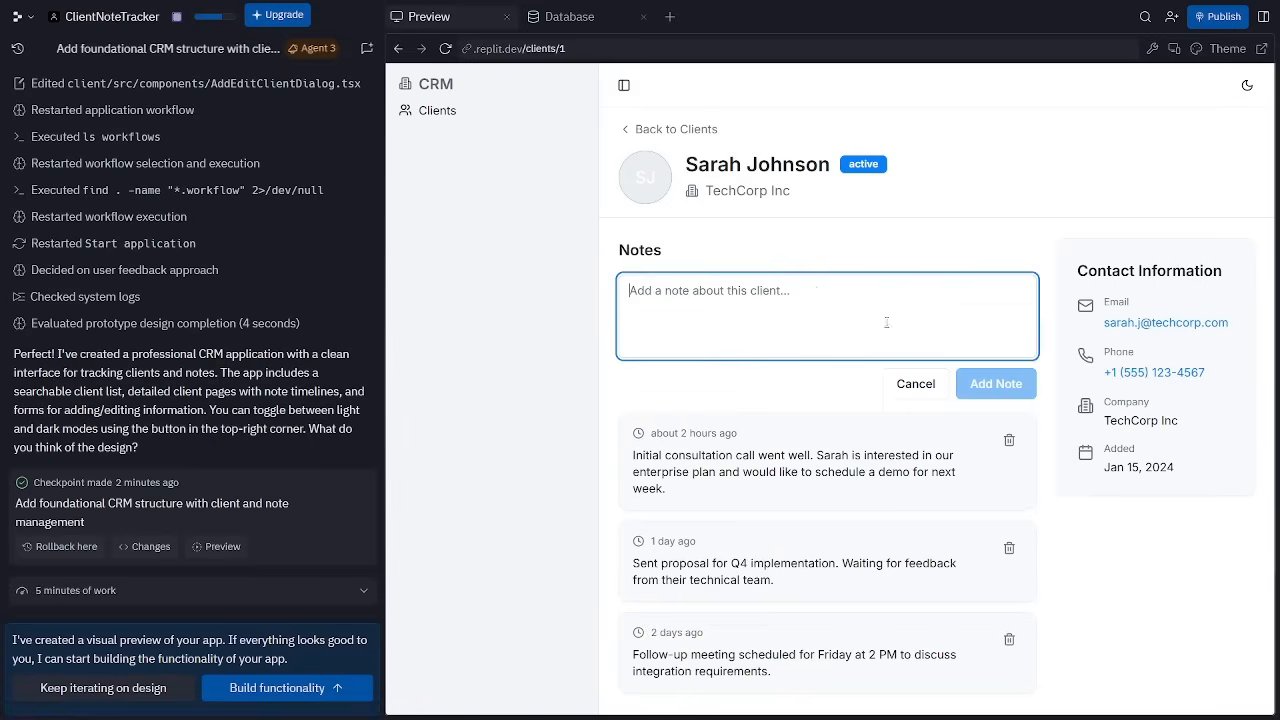
pyautogui.click(914, 383)
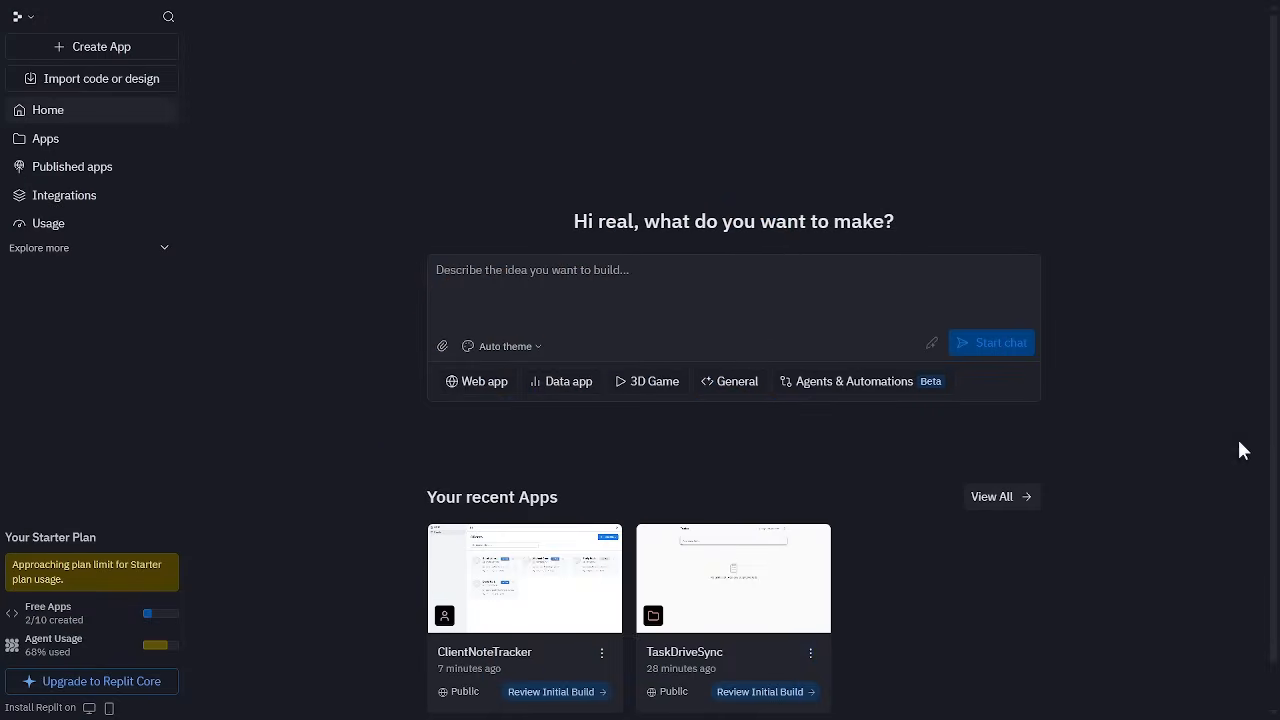
# Step: Enter the 'build a travel expense tracker with' categories prompt and submit it
pyautogui.write('h')
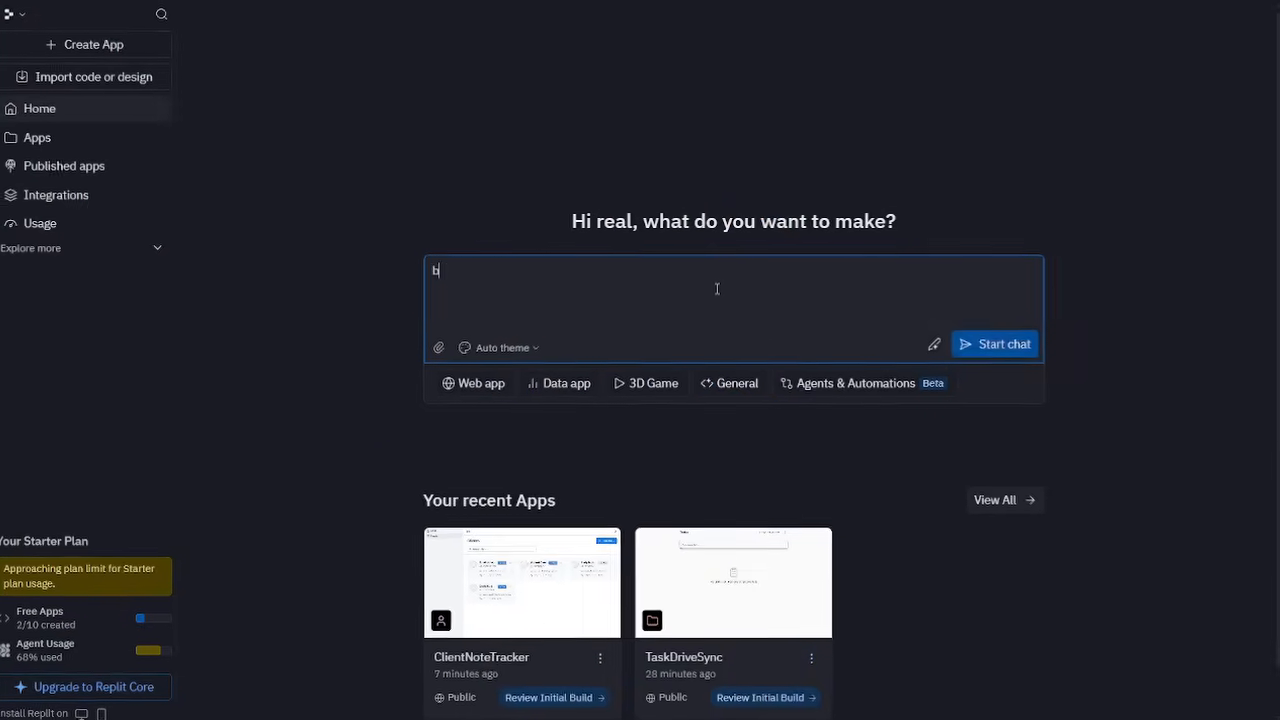
pyautogui.write('buold a travel')
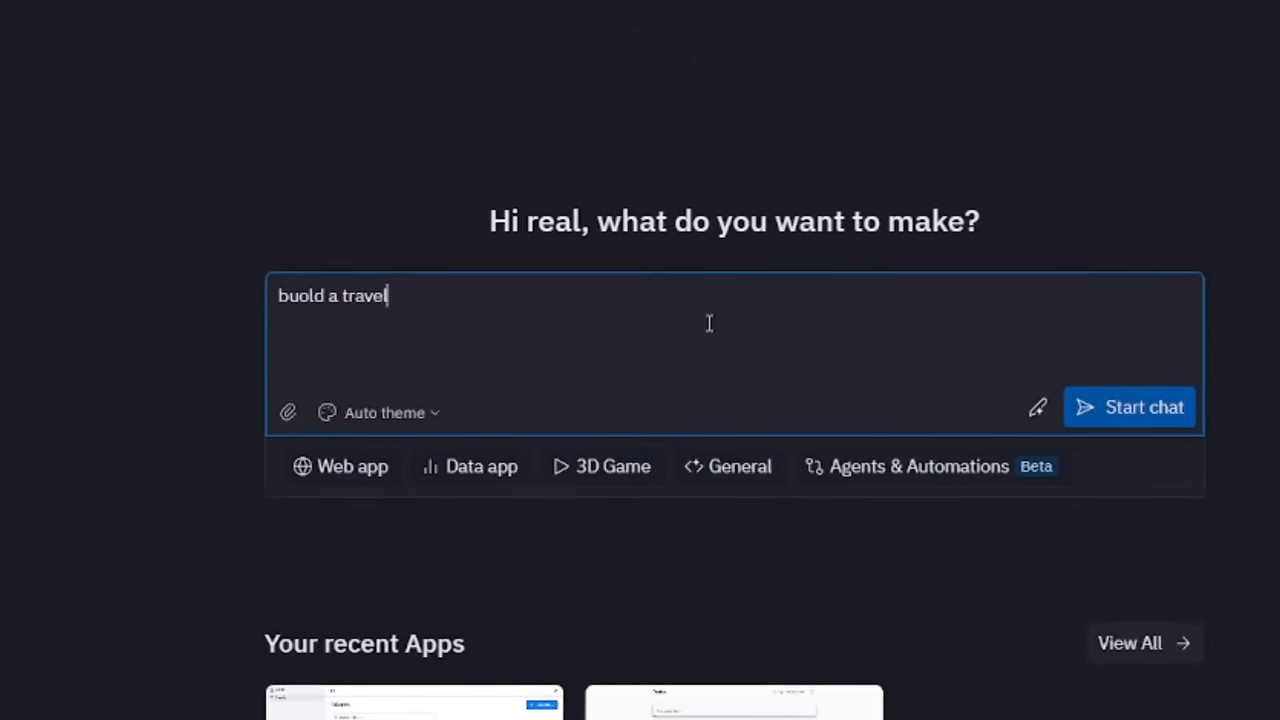
pyautogui.write('expense tracker with categories and summe')
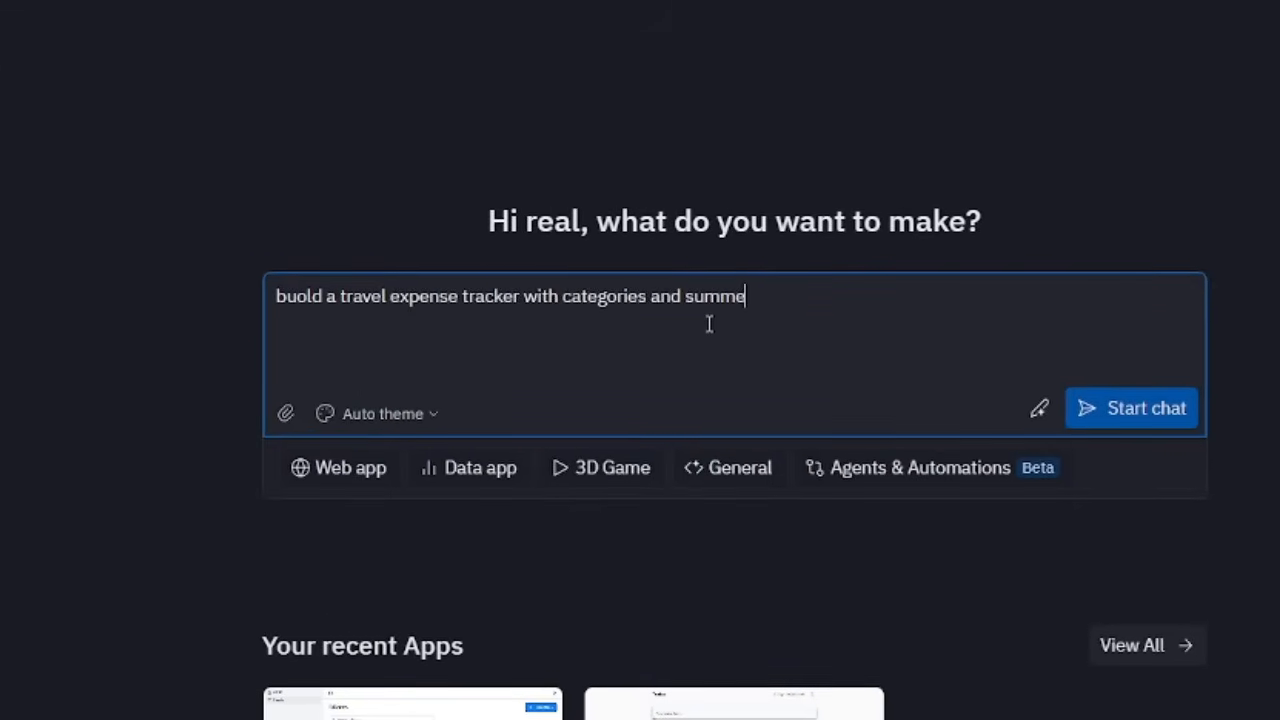
pyautogui.click(1131, 408)
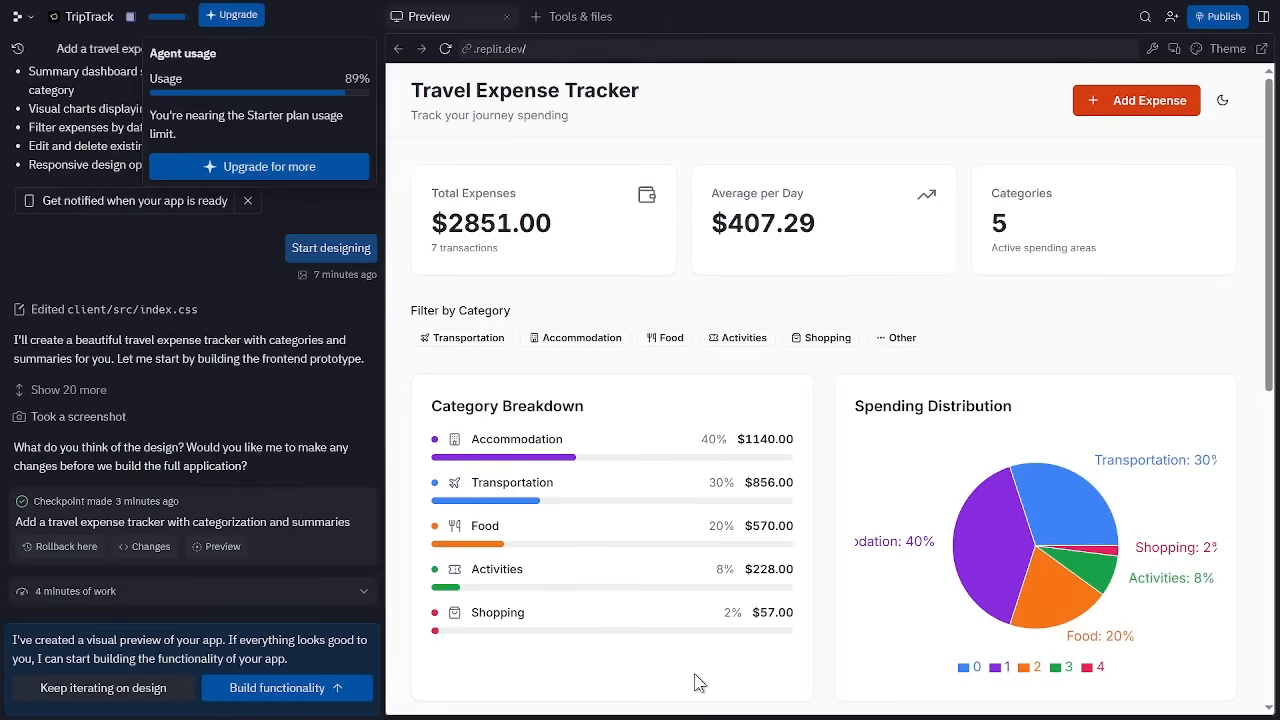
pyautogui.moveTo(947, 340)
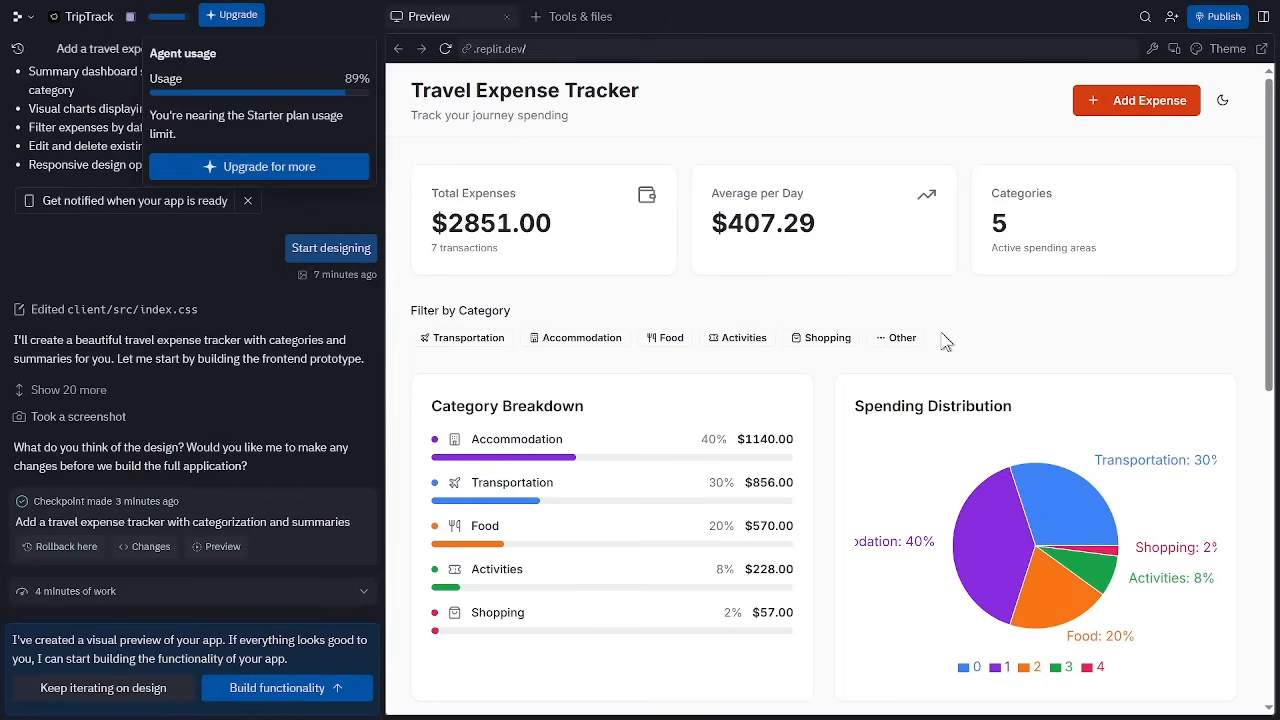
pyautogui.scroll(-3)
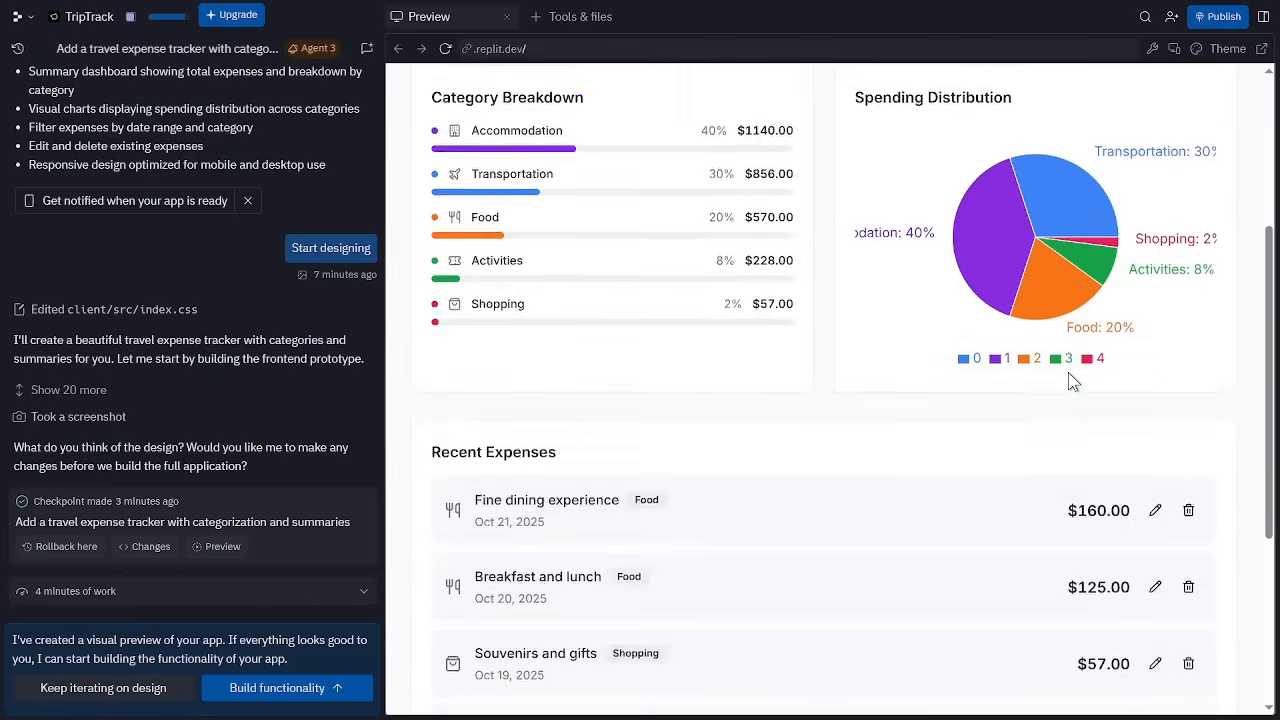
pyautogui.scroll(3)
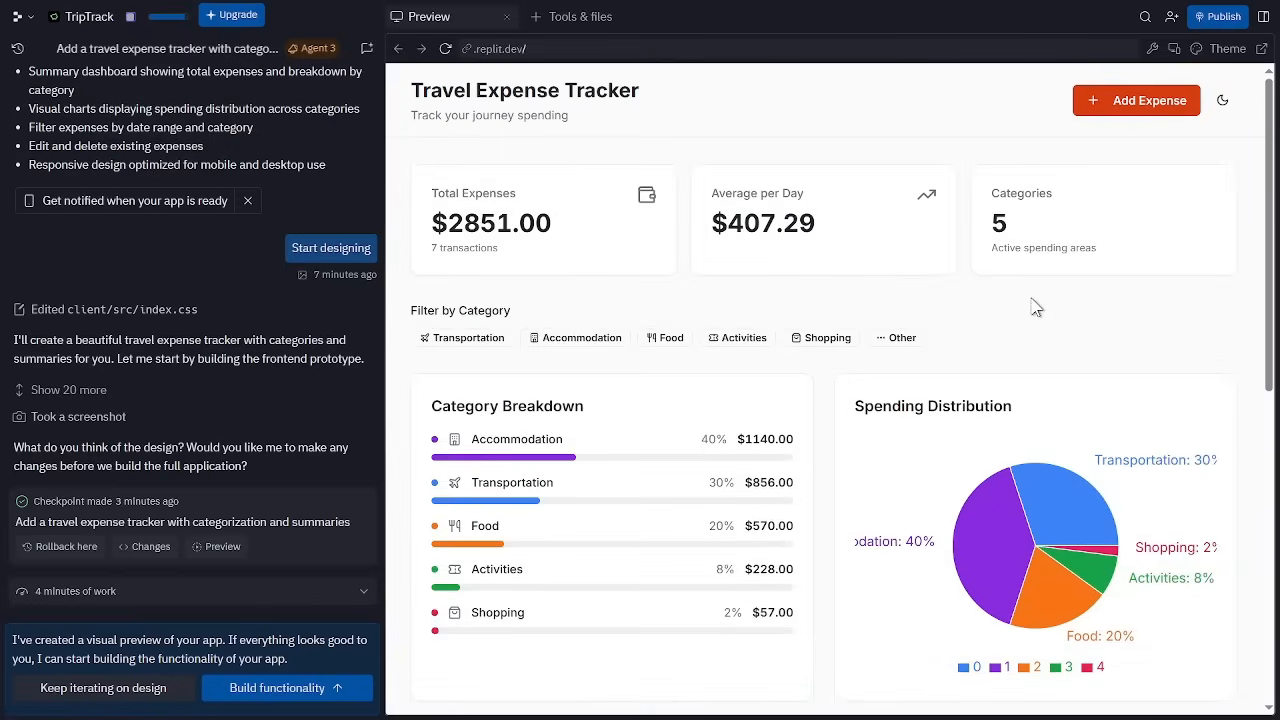
pyautogui.scroll(-3)
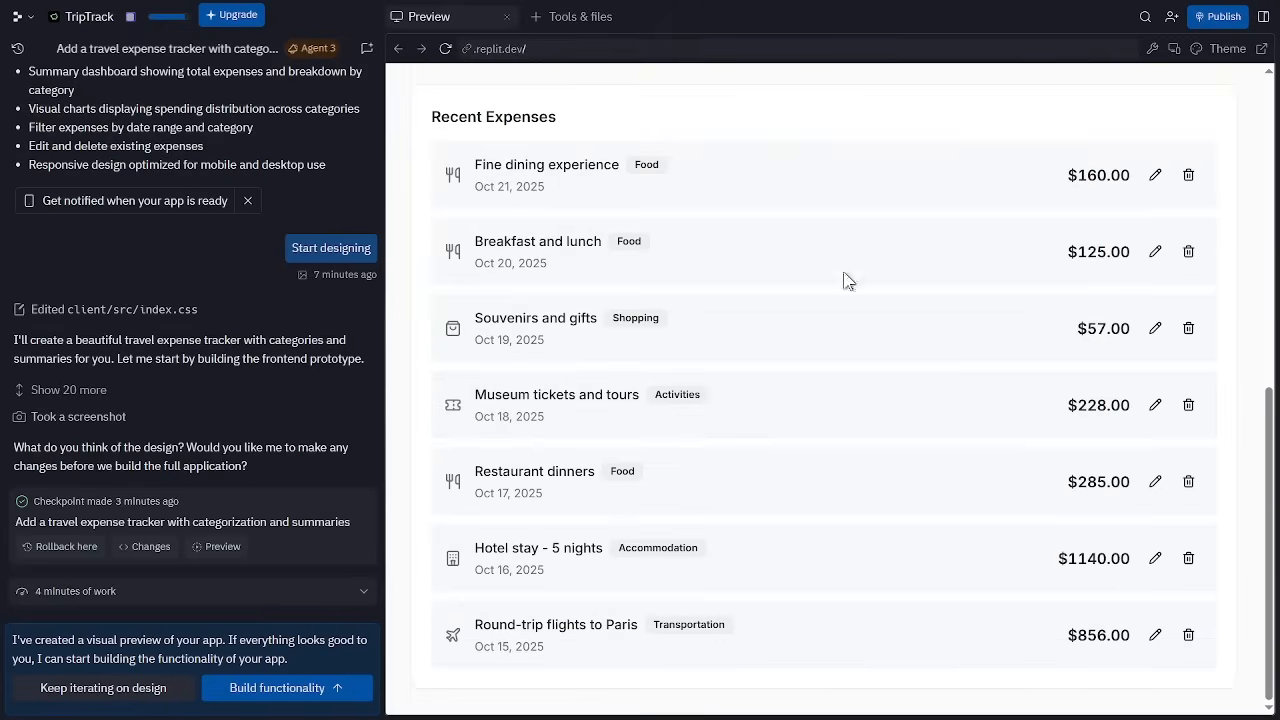
pyautogui.moveTo(1159, 175)
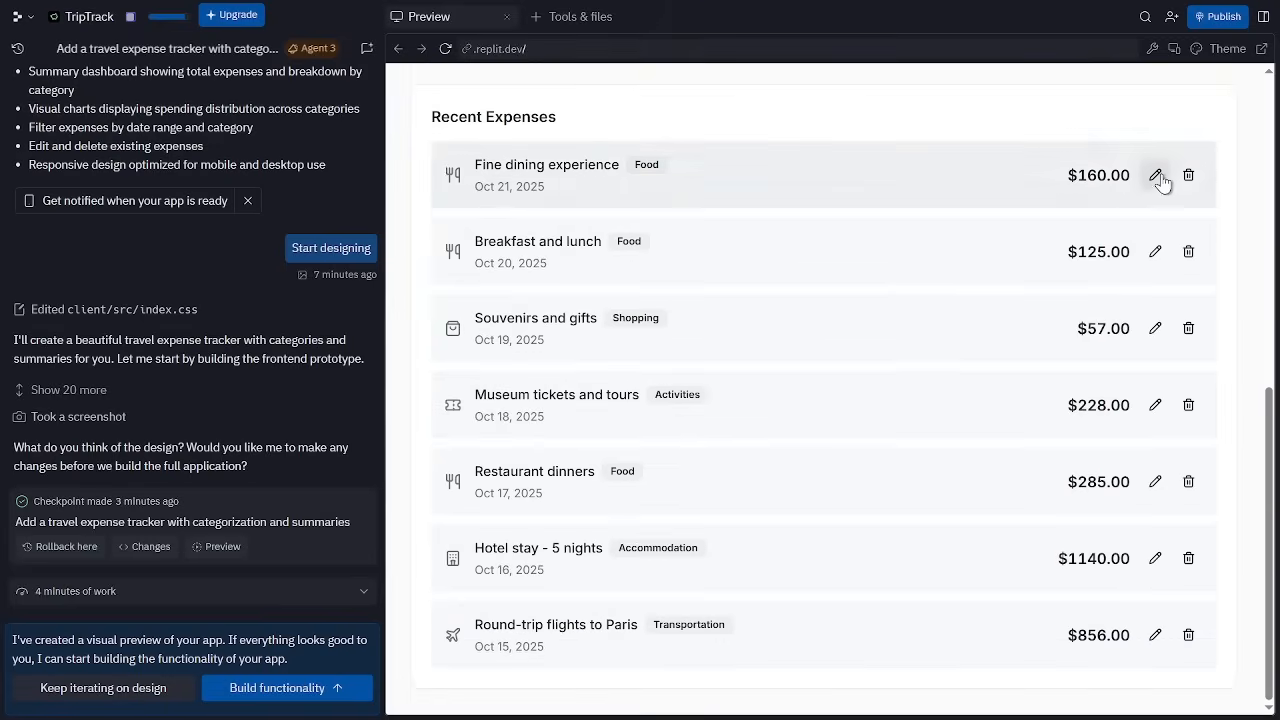
pyautogui.scroll(3)
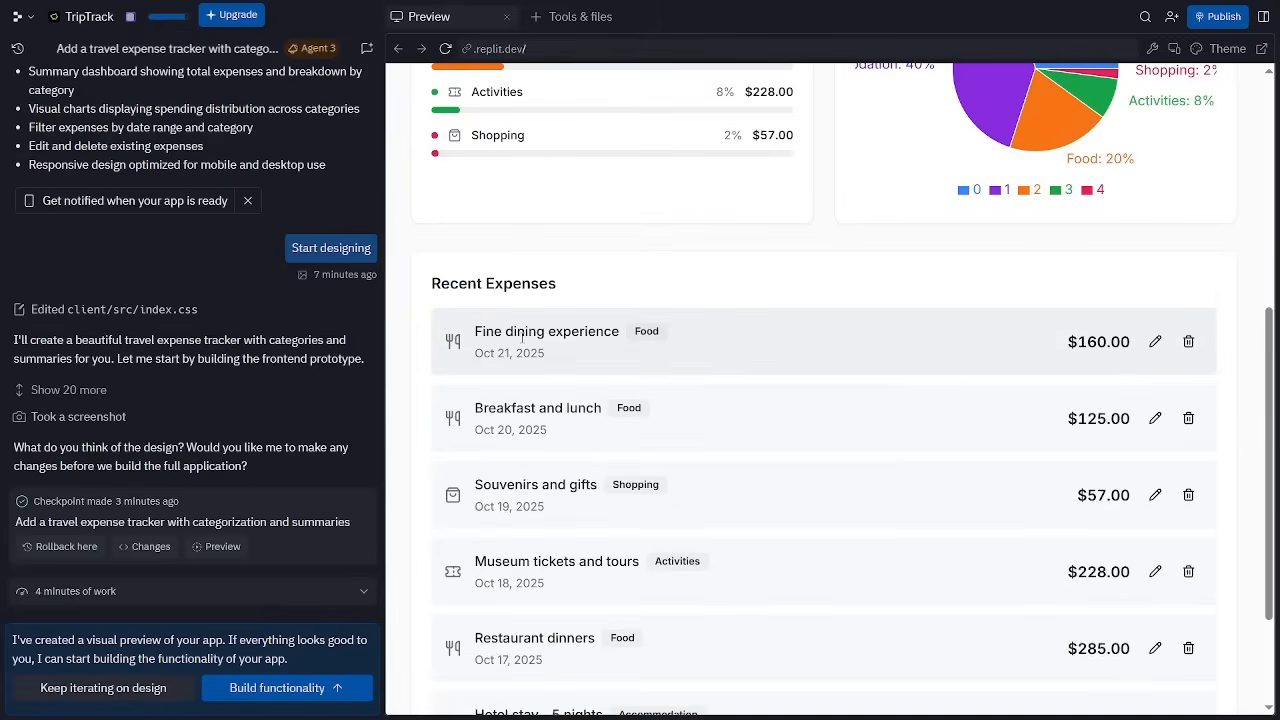
pyautogui.scroll(-3)
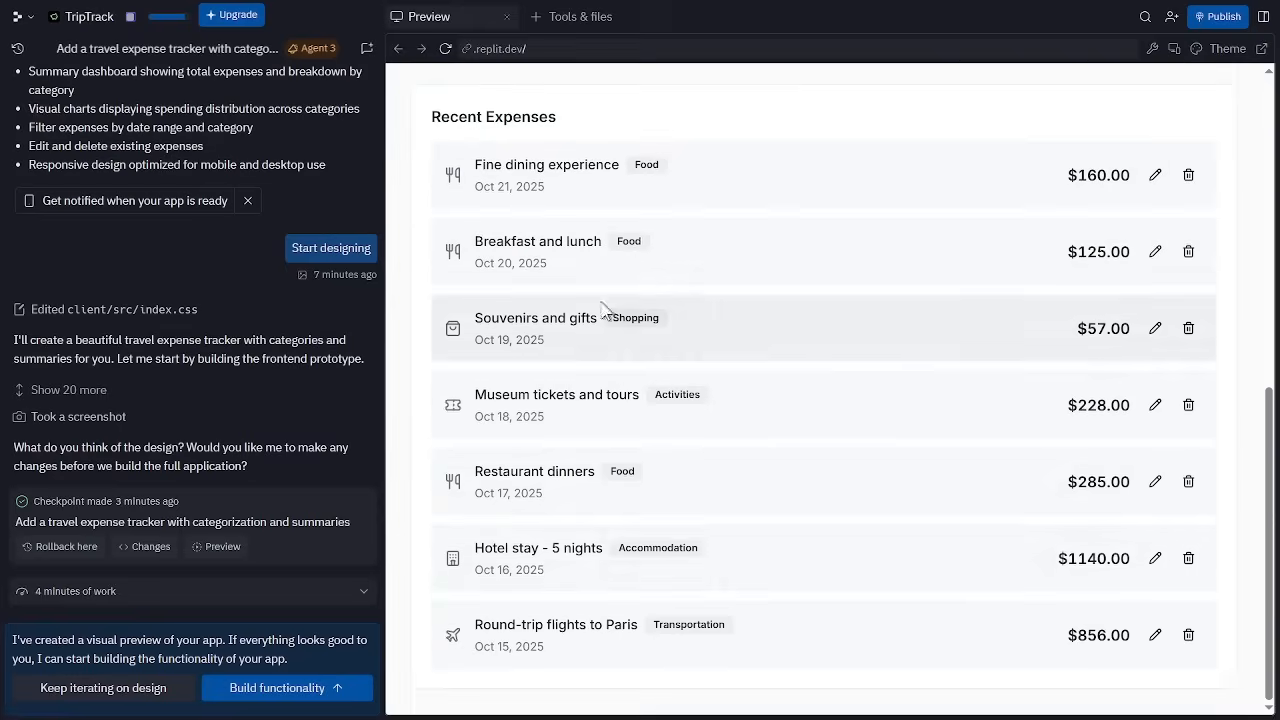
pyautogui.moveTo(677, 285)
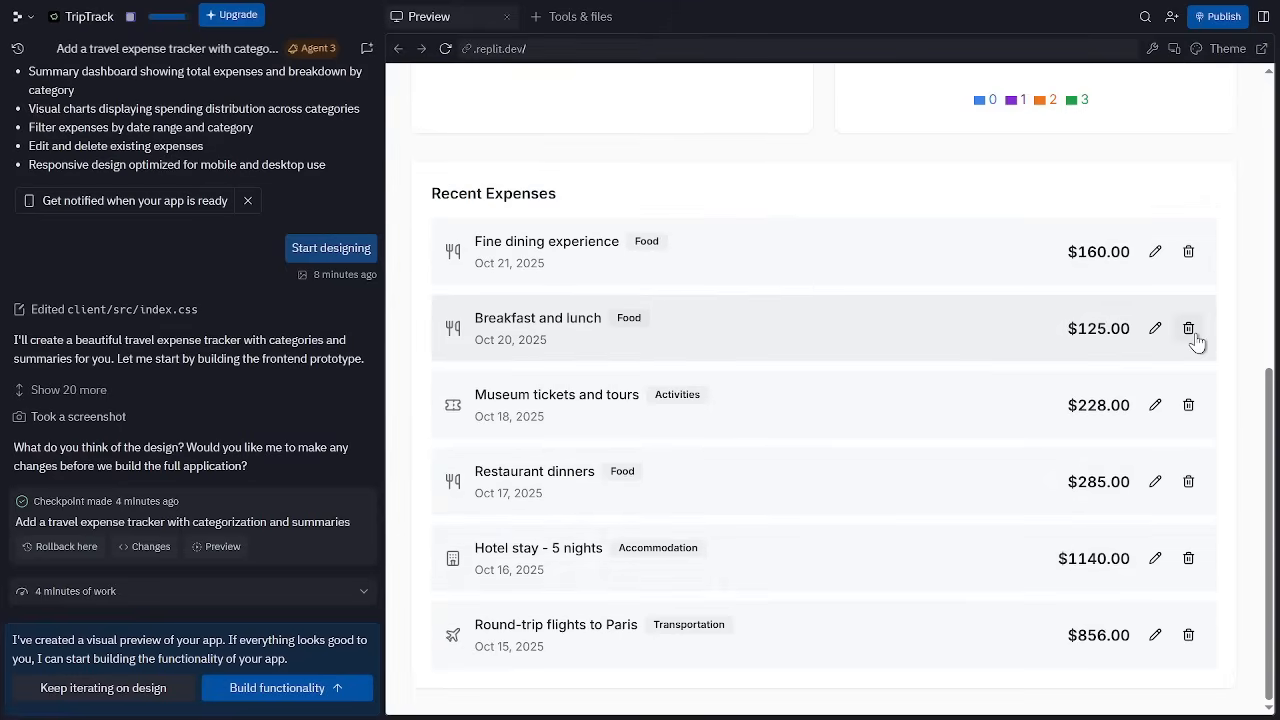
pyautogui.moveTo(1170, 560)
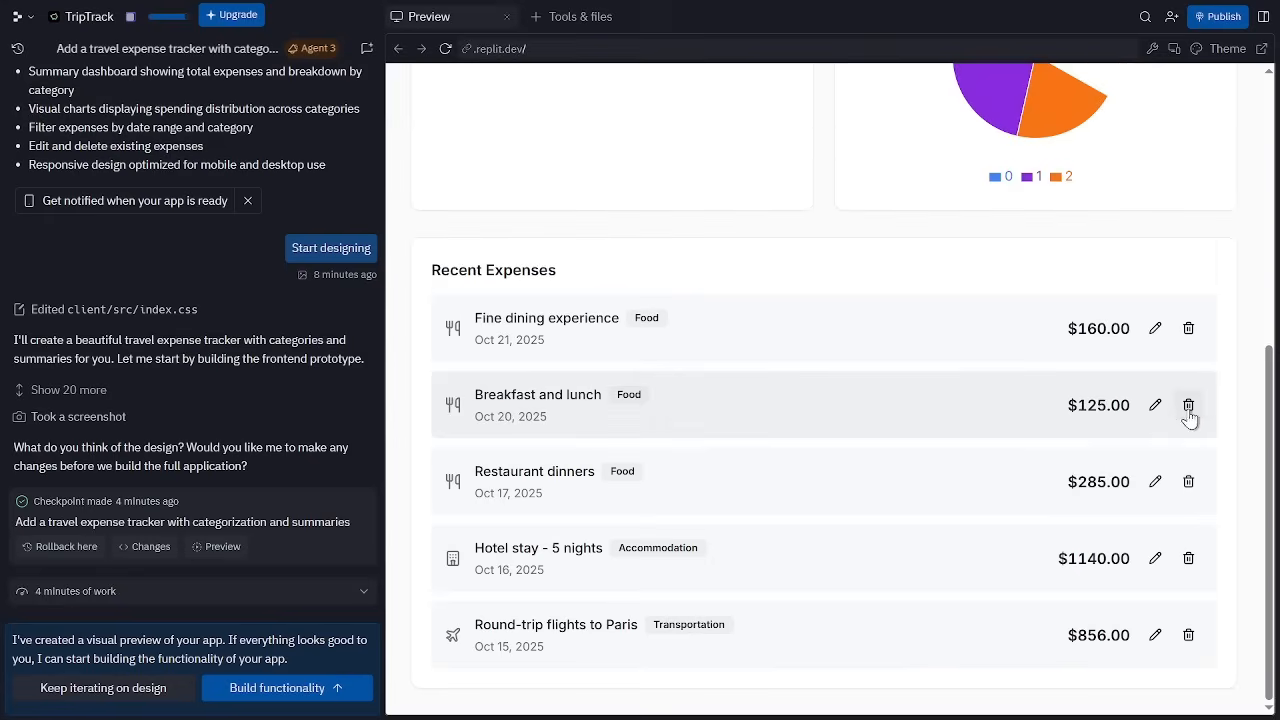
# Step: Scroll up to confirm the $2566.00 total across five transactions
pyautogui.scroll(3)
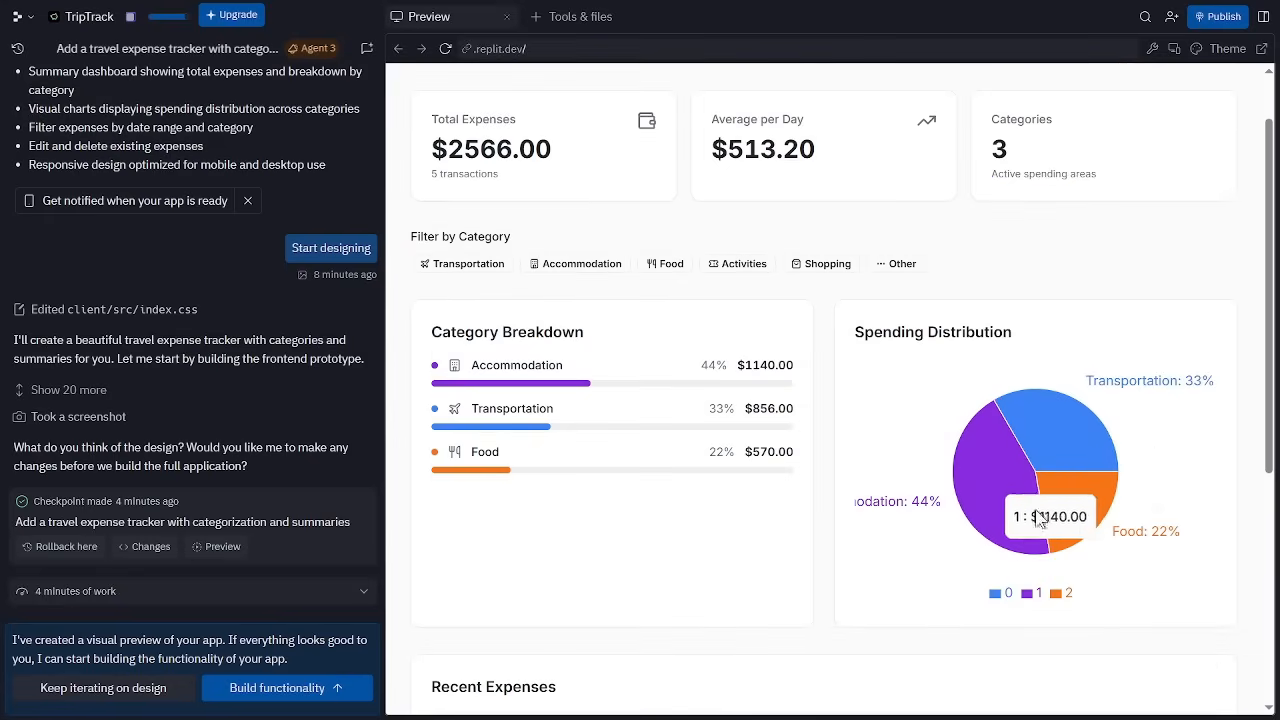
pyautogui.moveTo(823, 483)
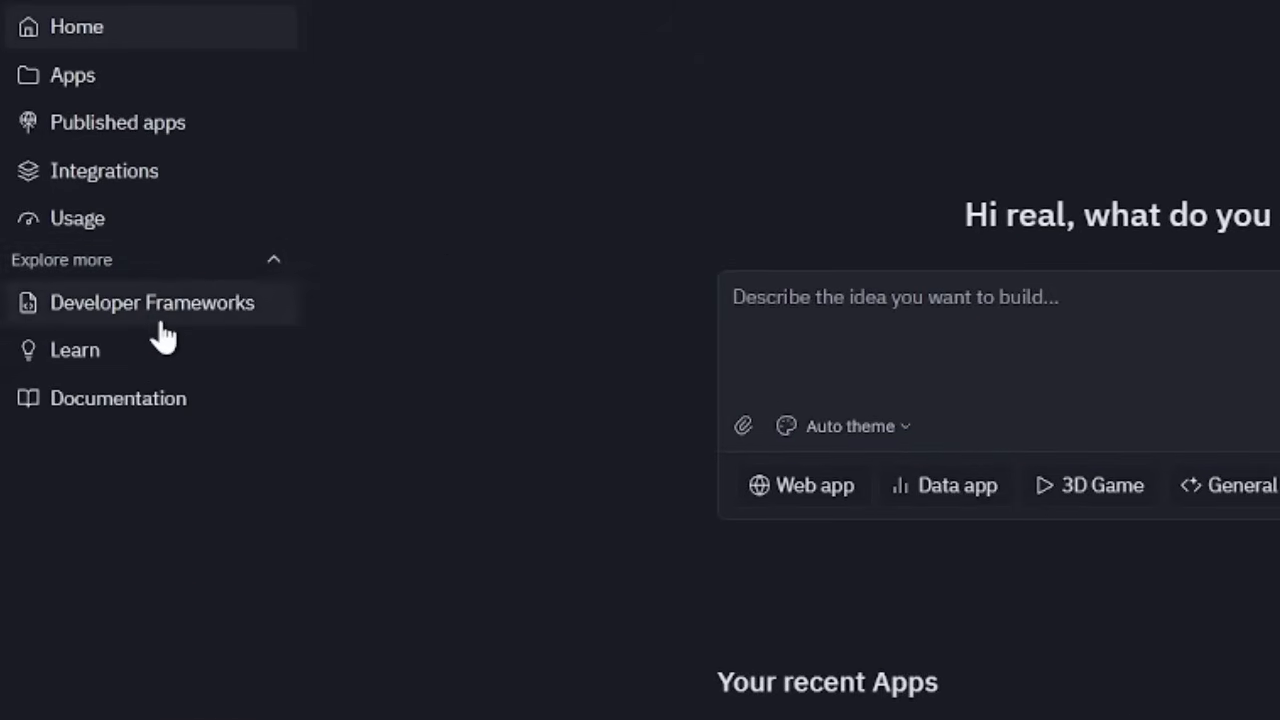
# Step: Browse Developer Frameworks' language, AI, website, partner, graphics and games templates
pyautogui.click(152, 302)
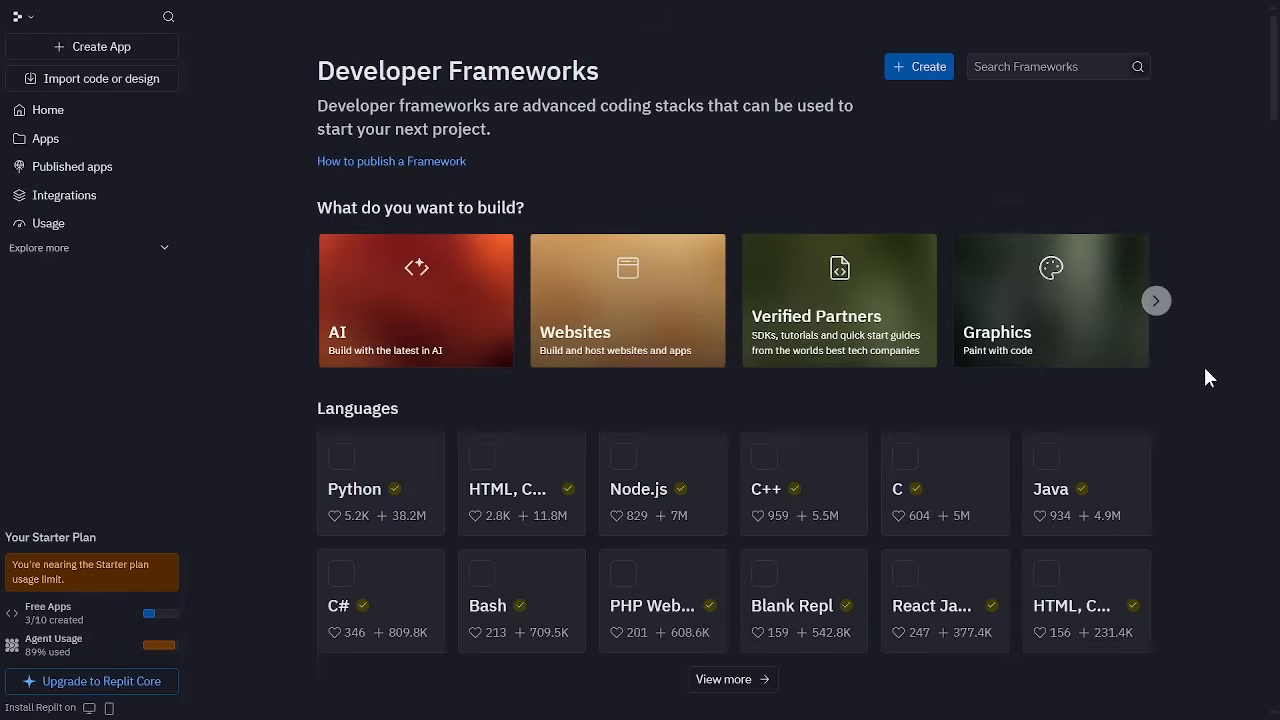
pyautogui.scroll(-3)
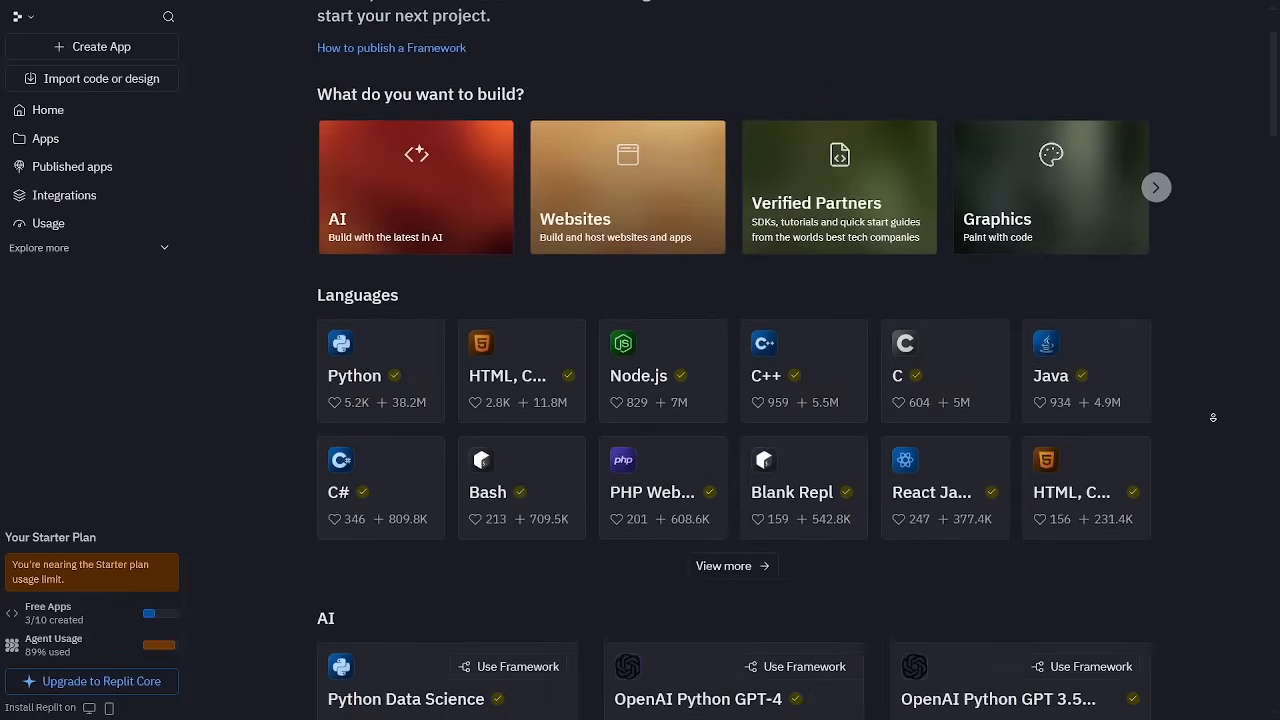
pyautogui.scroll(-3)
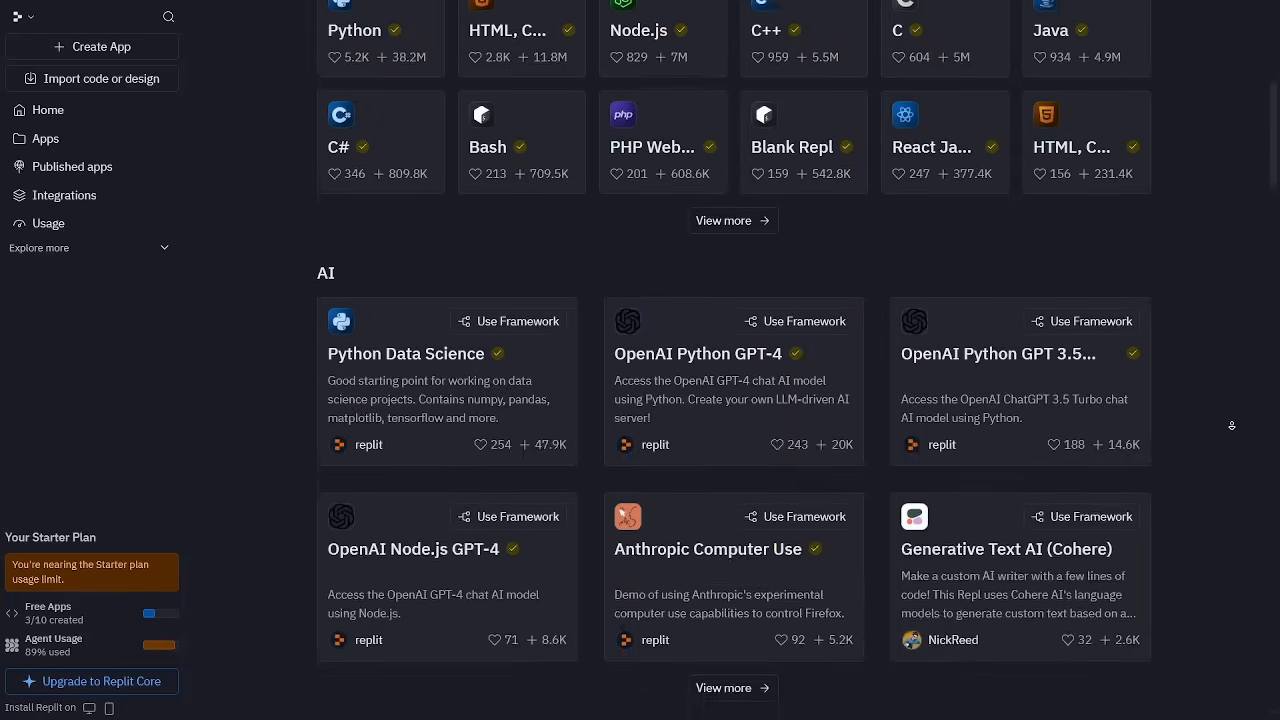
pyautogui.scroll(-3)
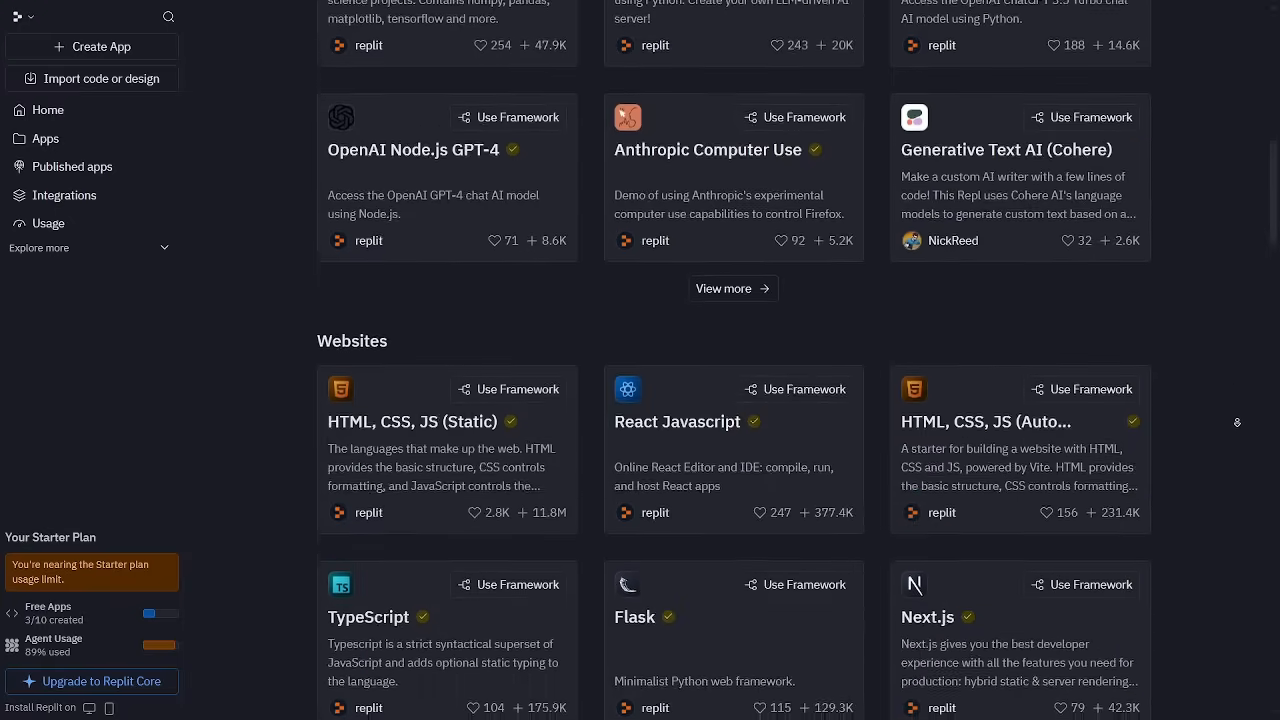
pyautogui.scroll(-3)
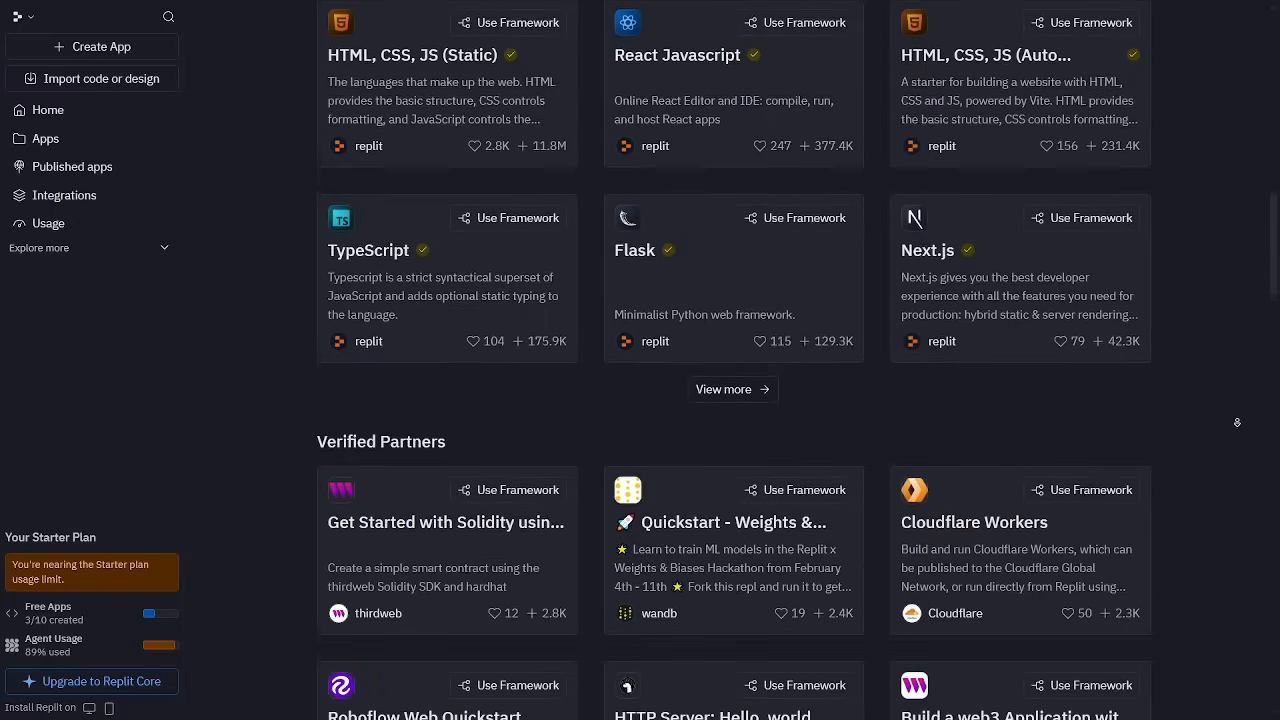
pyautogui.scroll(-3)
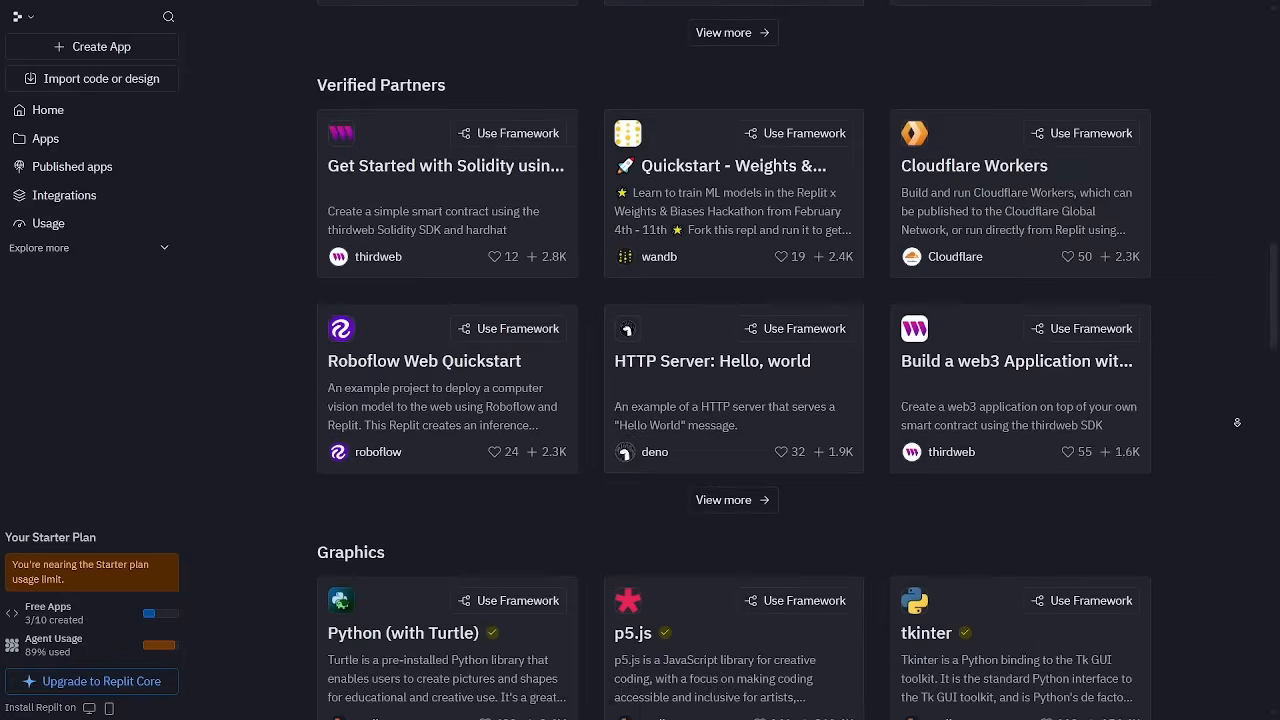
pyautogui.scroll(-3)
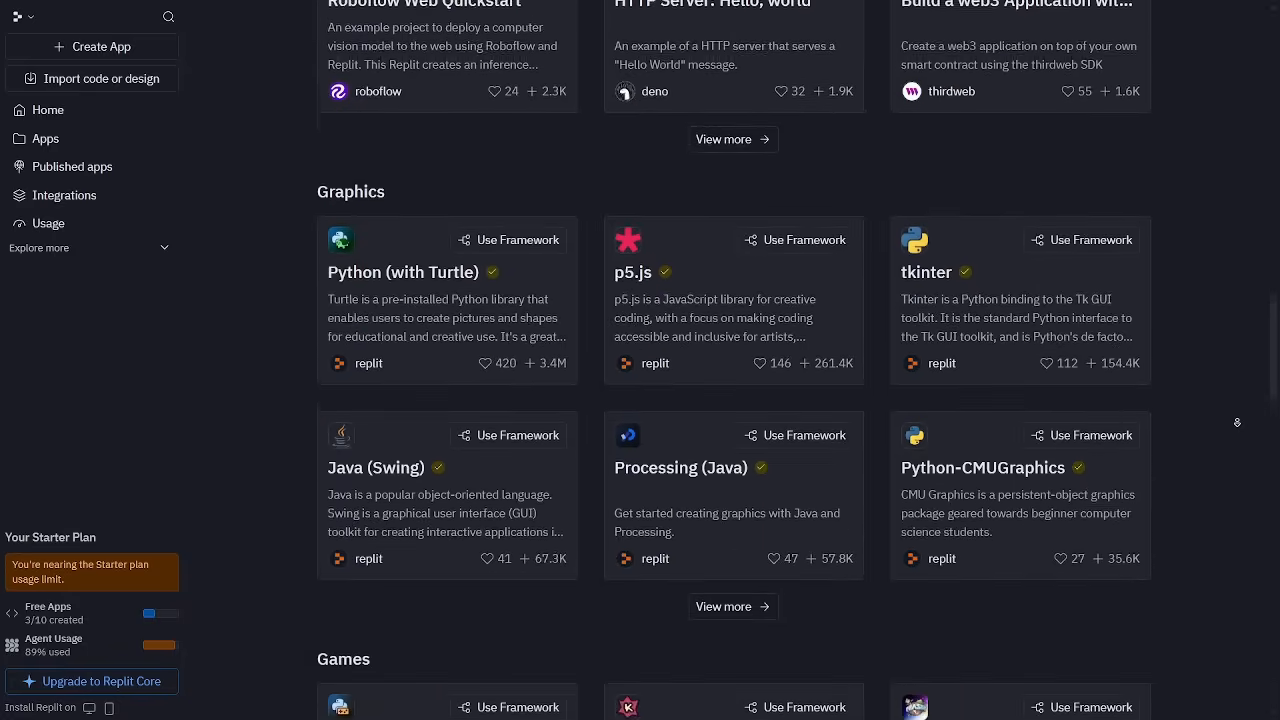
pyautogui.scroll(-3)
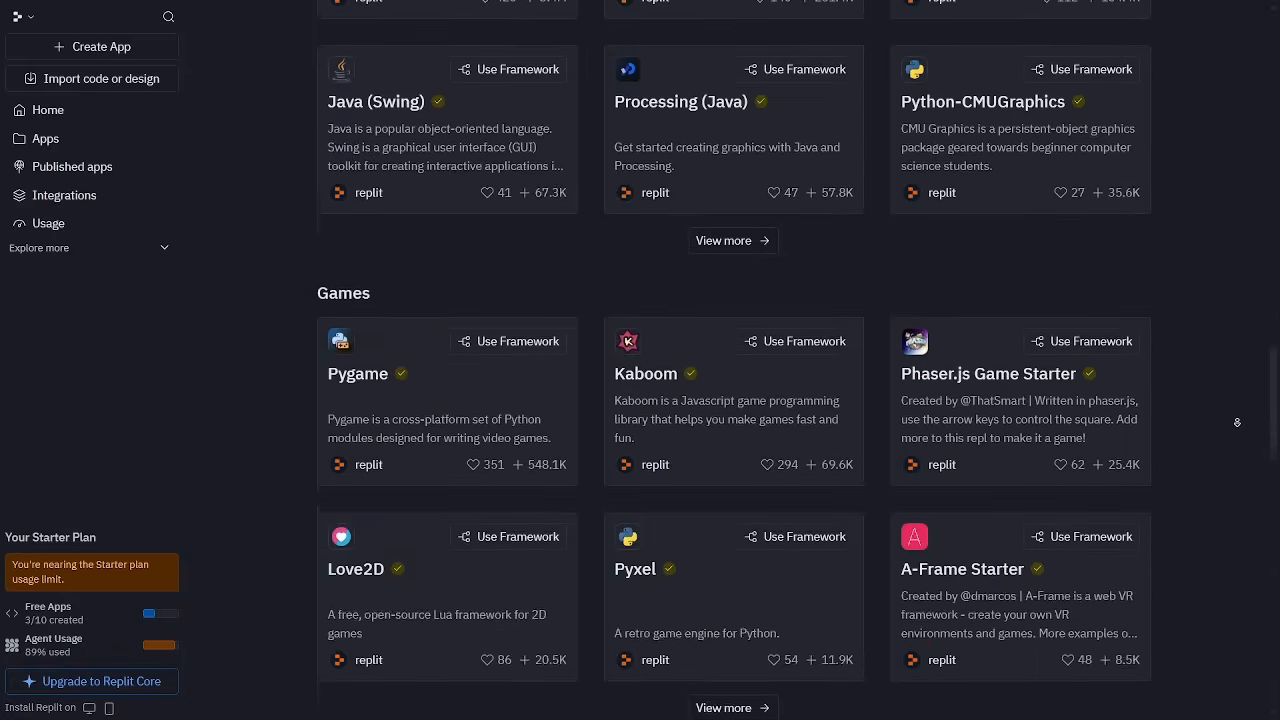
pyautogui.scroll(-3)
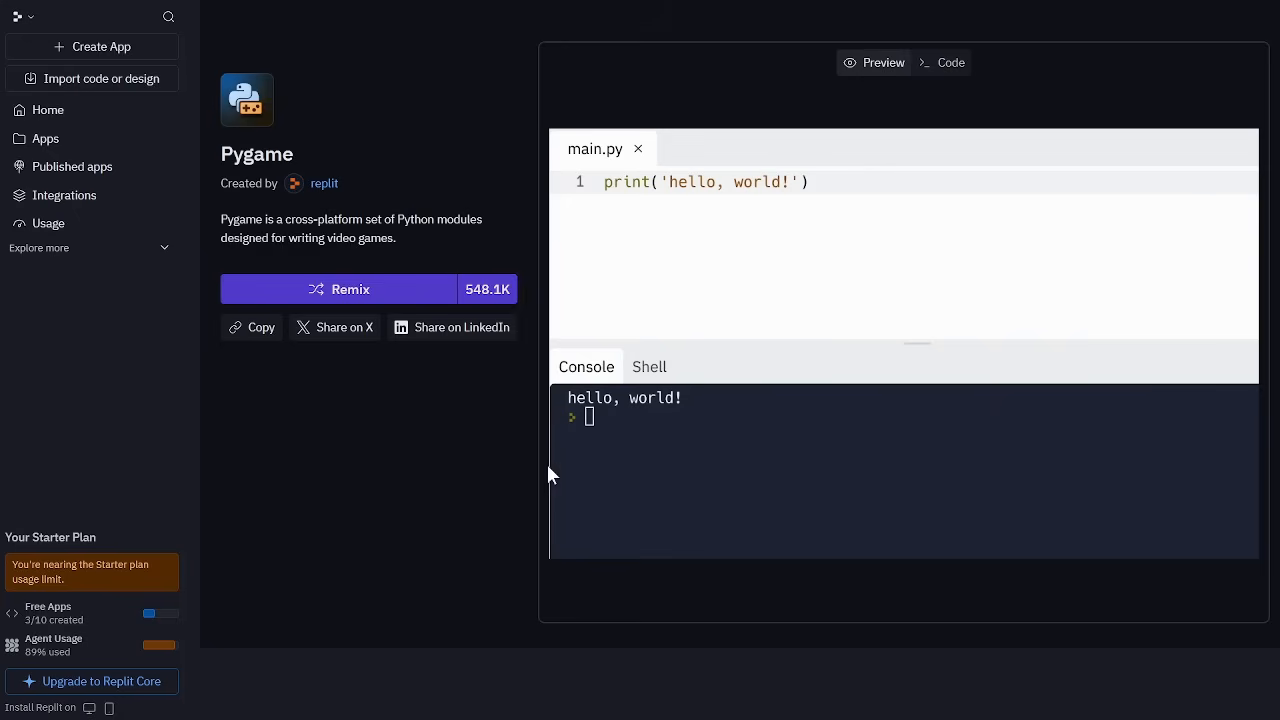
pyautogui.moveTo(758, 357)
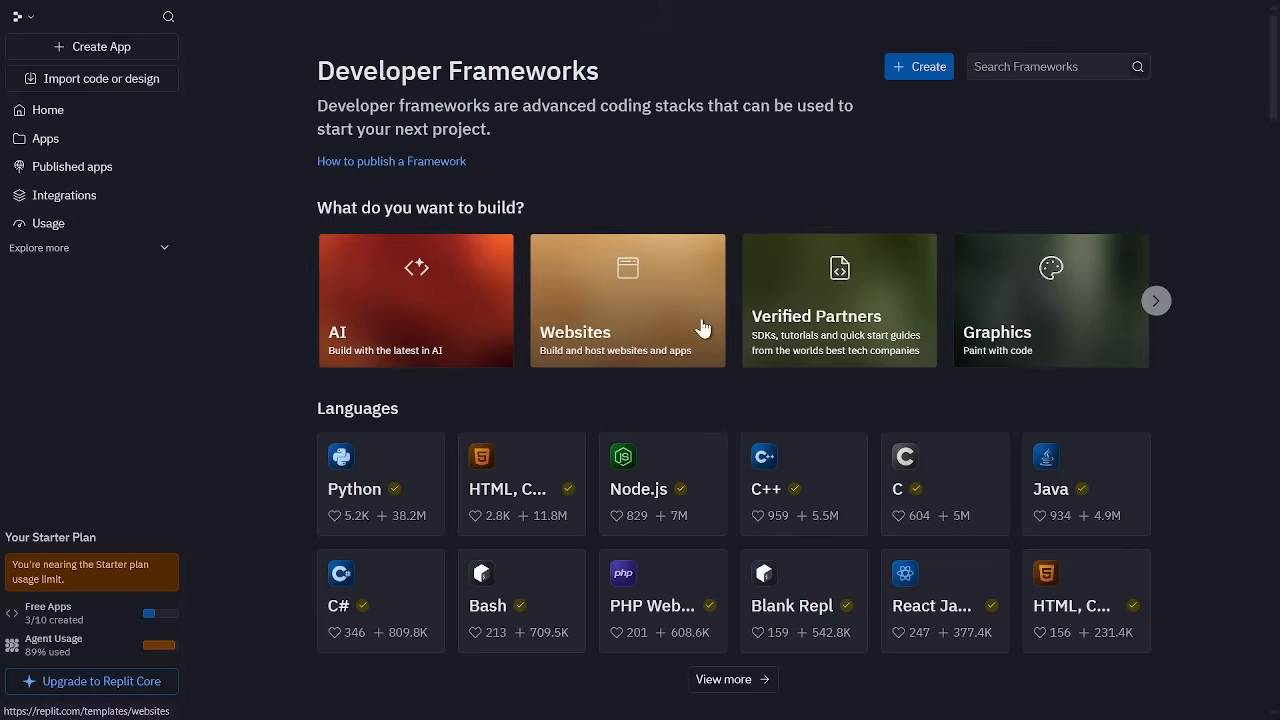
# Step: Scroll the frameworks page and open the Replit documentation Introduction
pyautogui.scroll(-3)
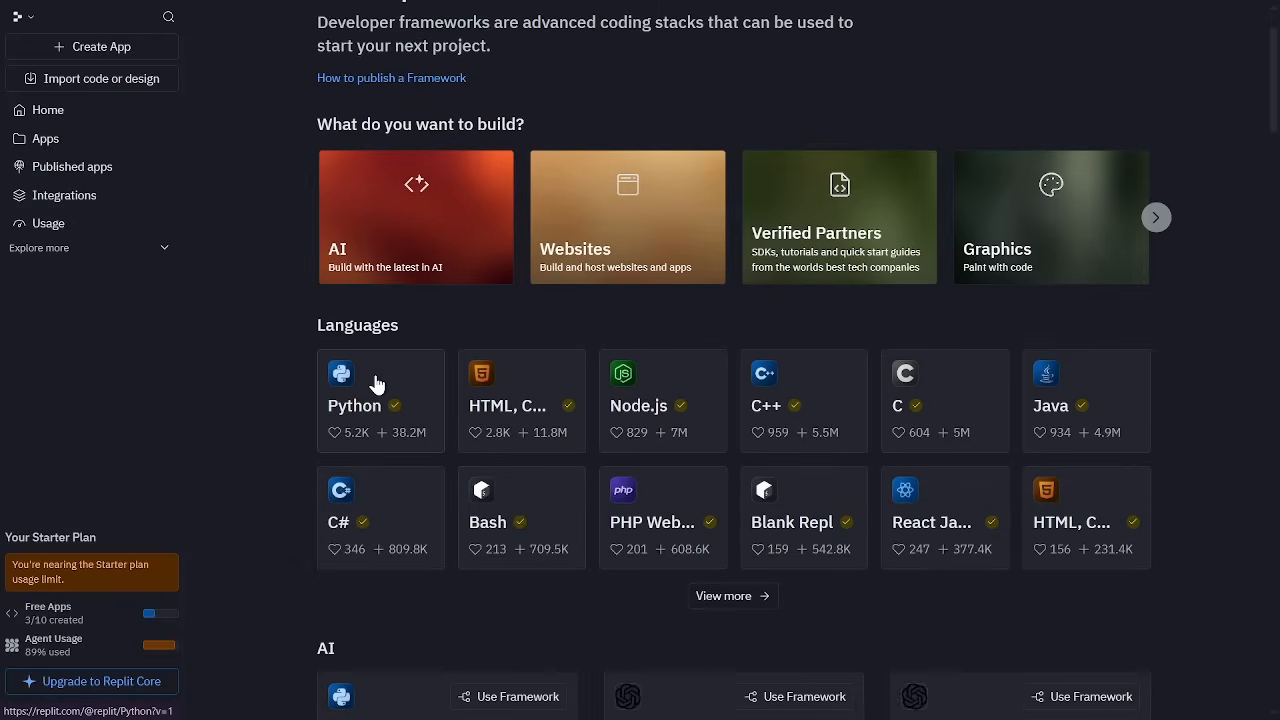
pyautogui.click(380, 517)
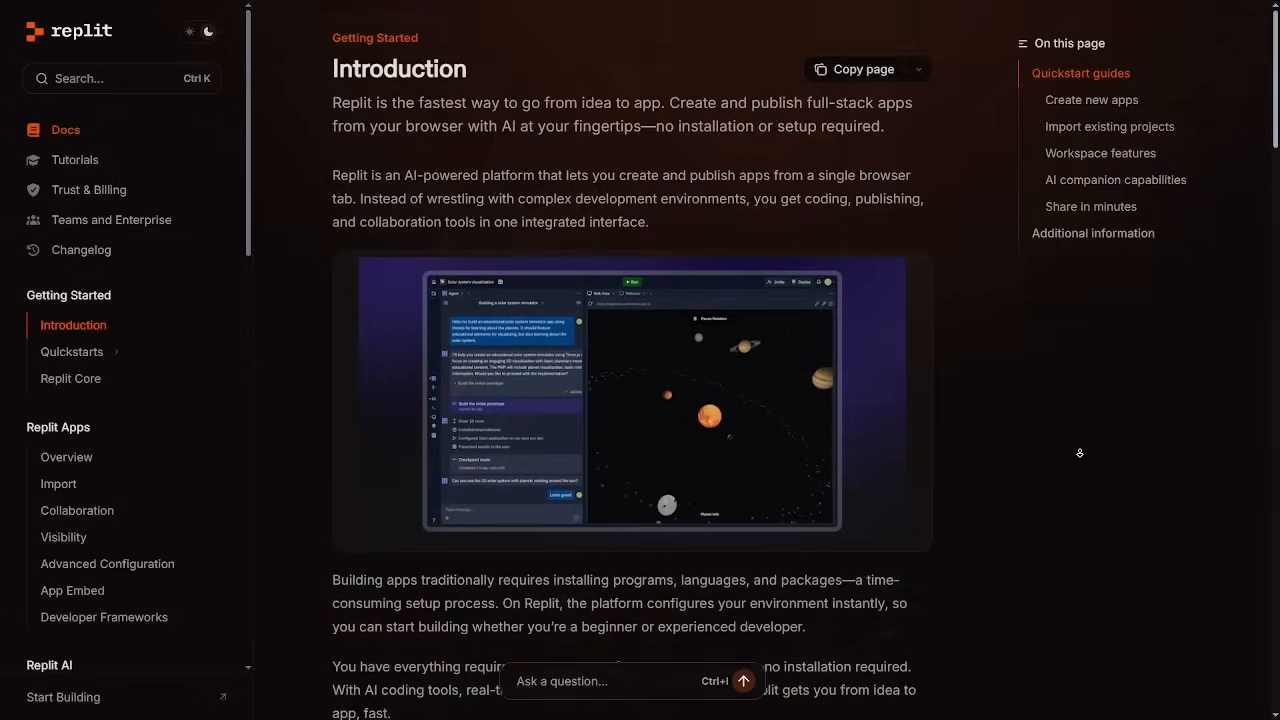
# Step: Scroll the docs Introduction past quickstart cards, import options and workspace features to AI companion capabilities
pyautogui.scroll(-3)
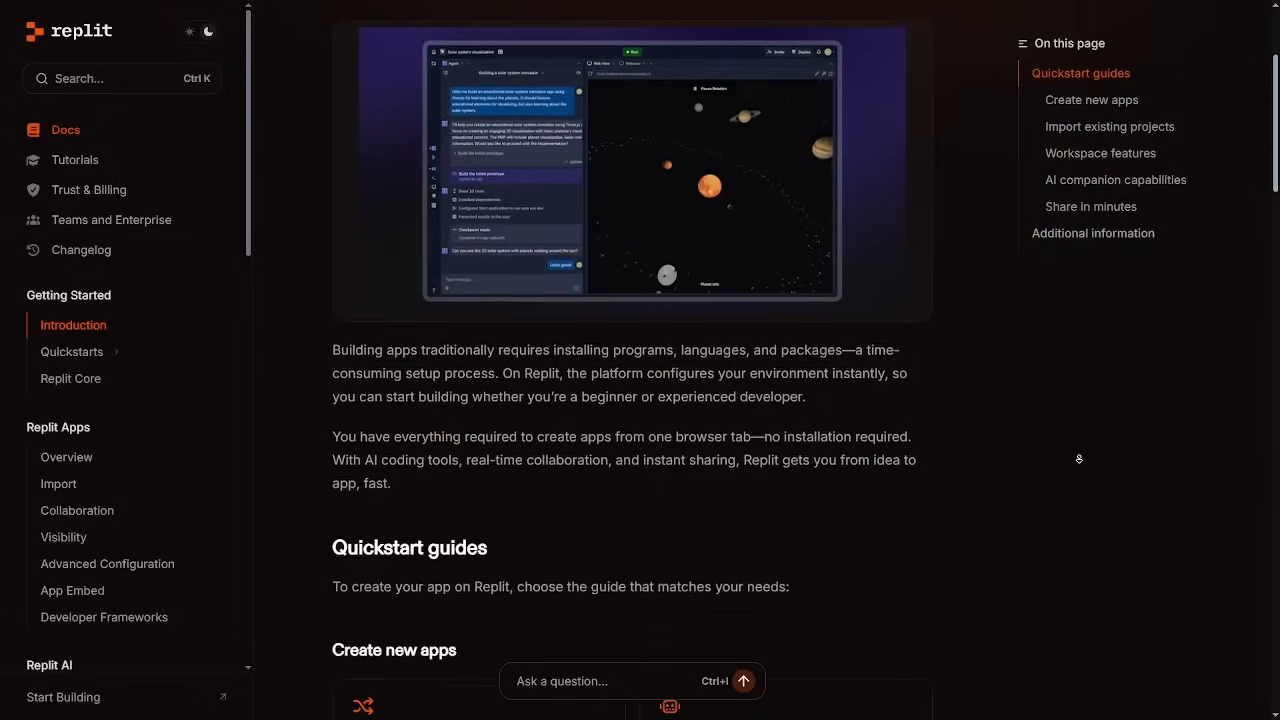
pyautogui.scroll(-3)
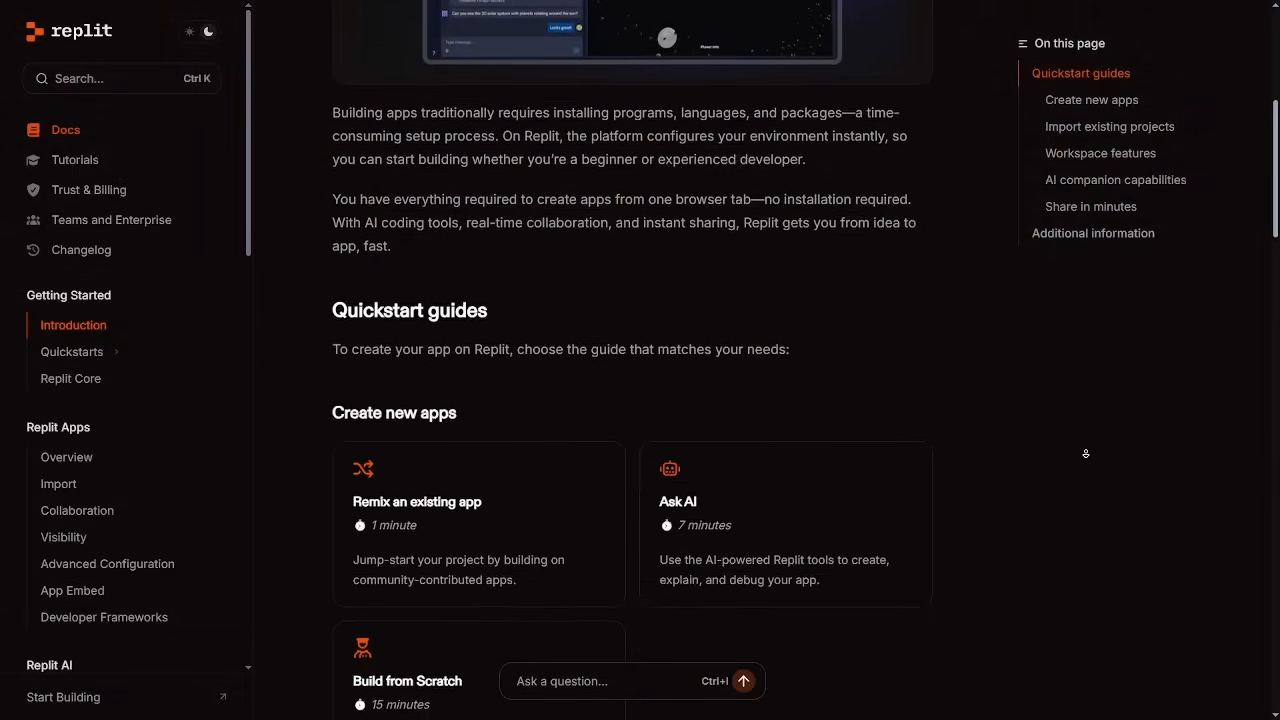
pyautogui.scroll(-3)
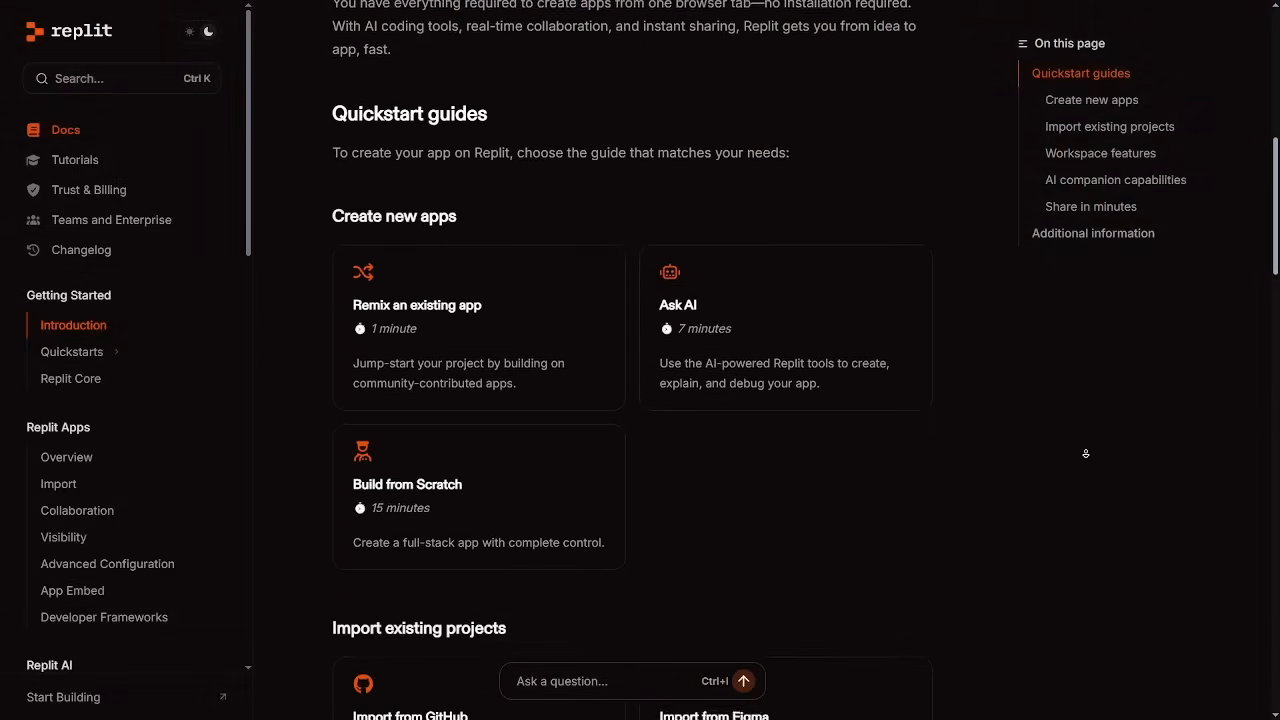
pyautogui.scroll(-3)
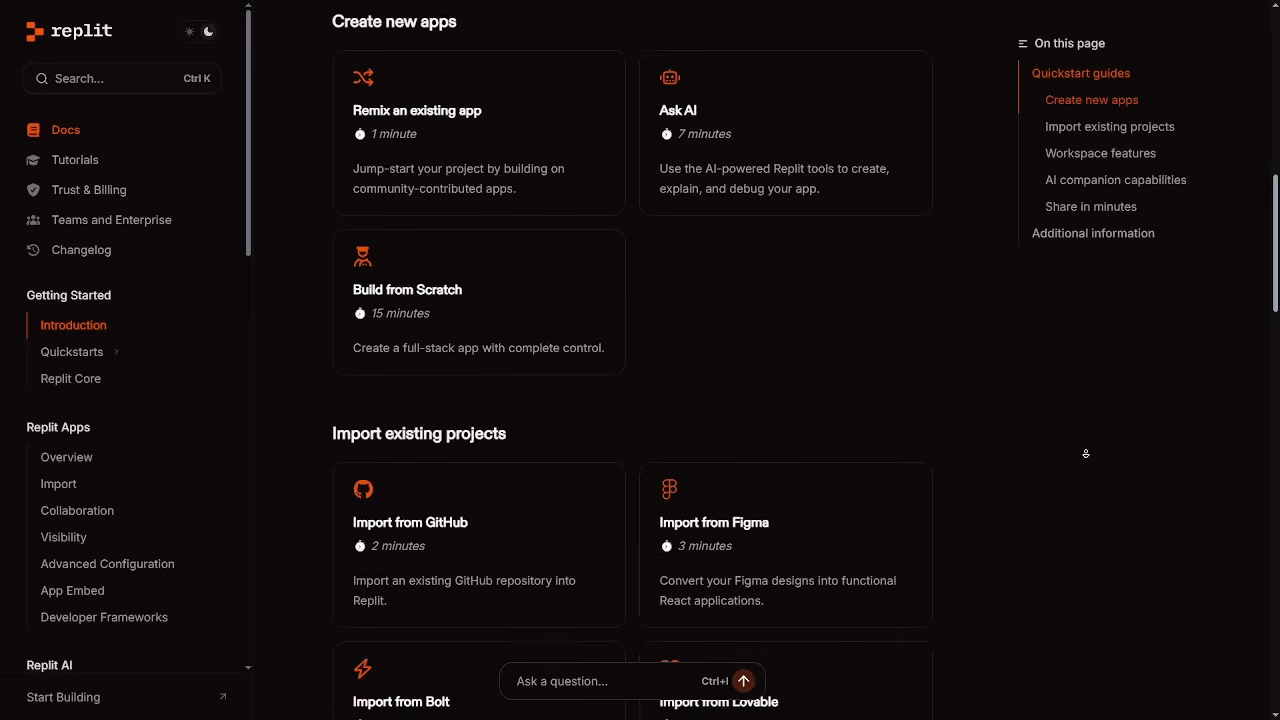
pyautogui.scroll(-3)
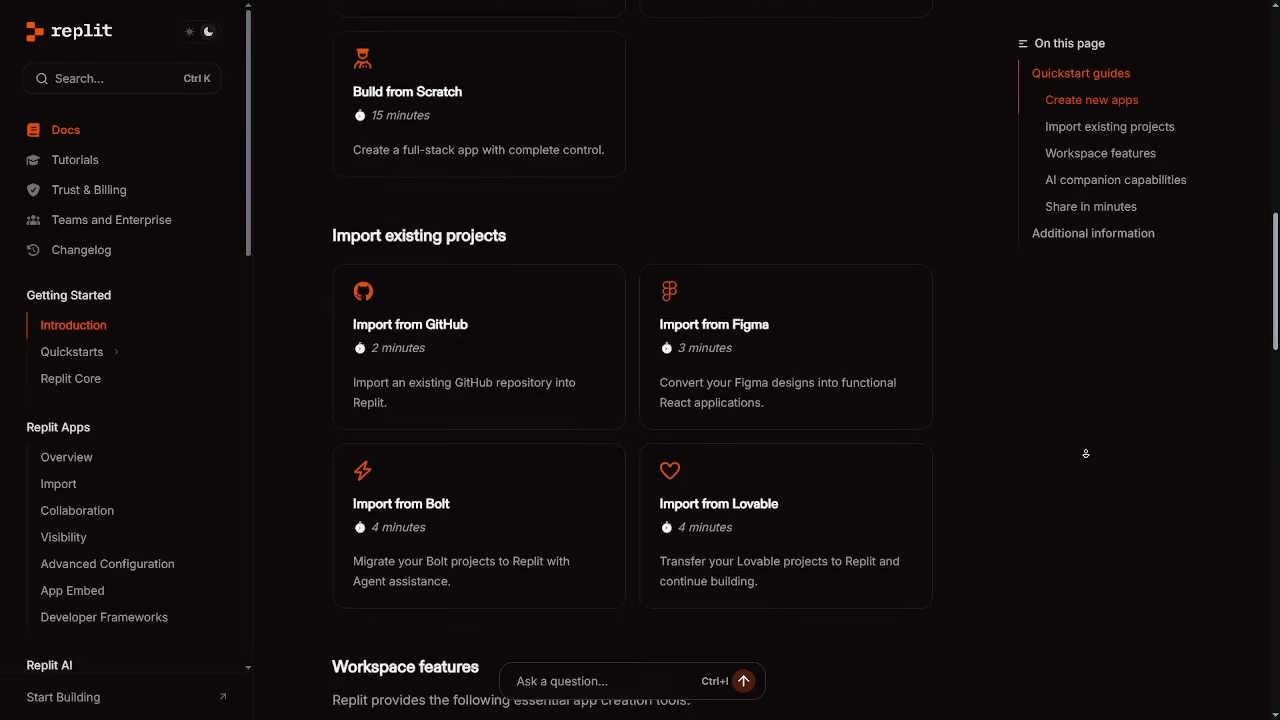
pyautogui.scroll(-3)
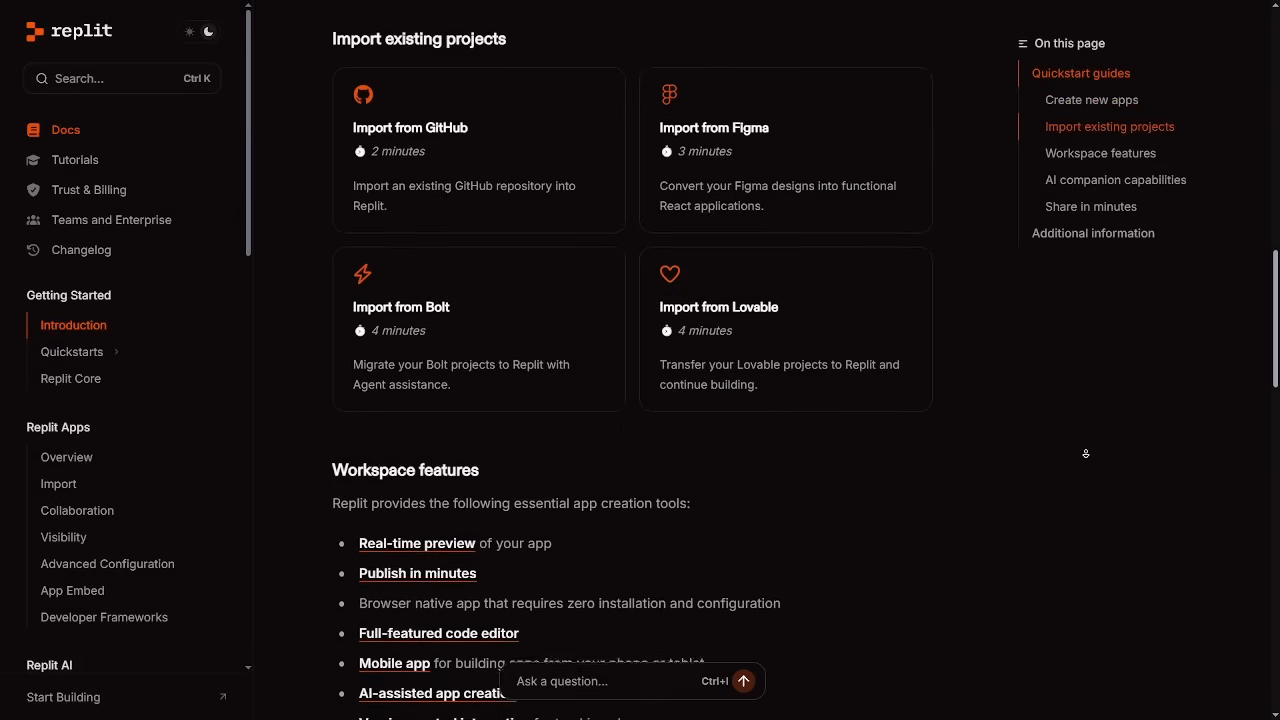
pyautogui.scroll(-3)
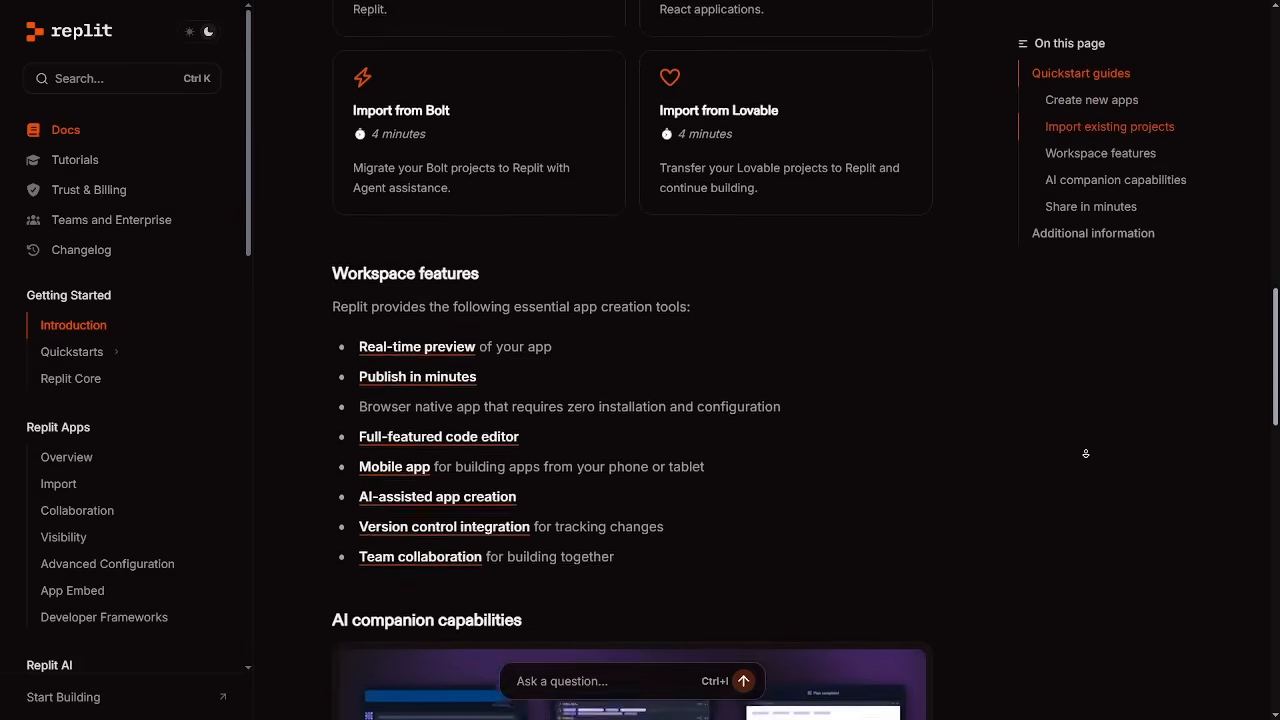
pyautogui.scroll(-3)
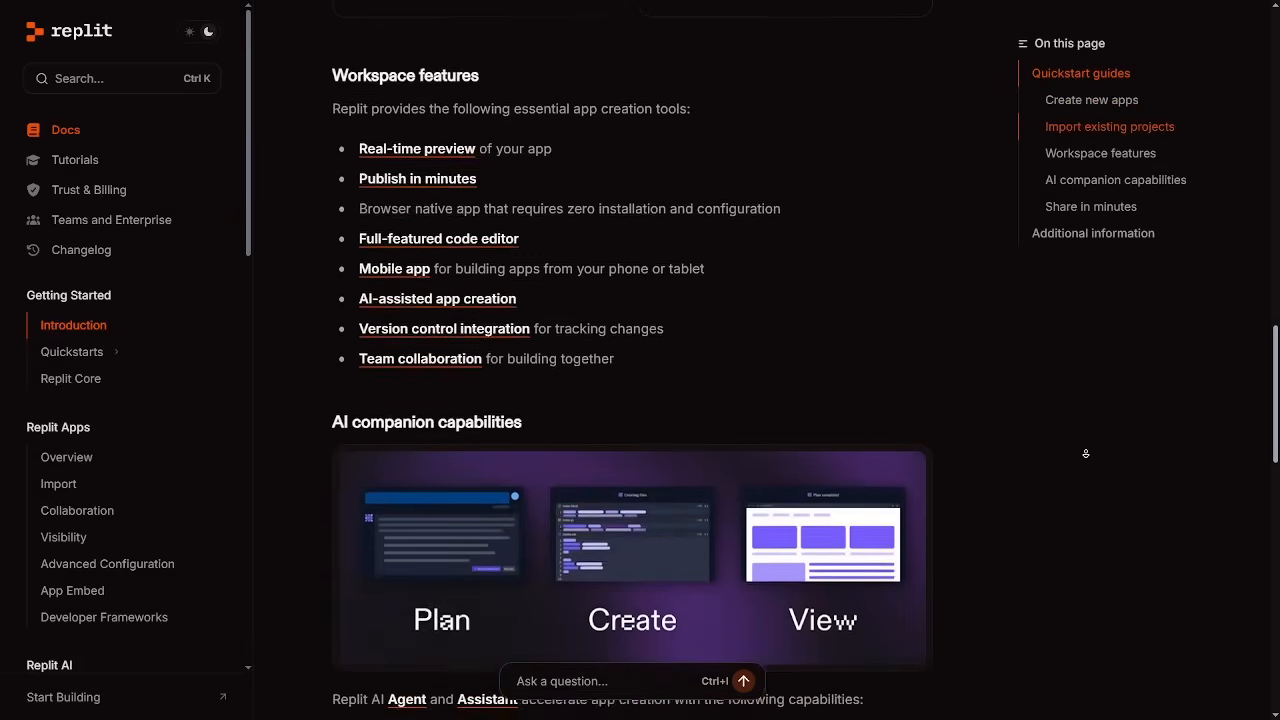